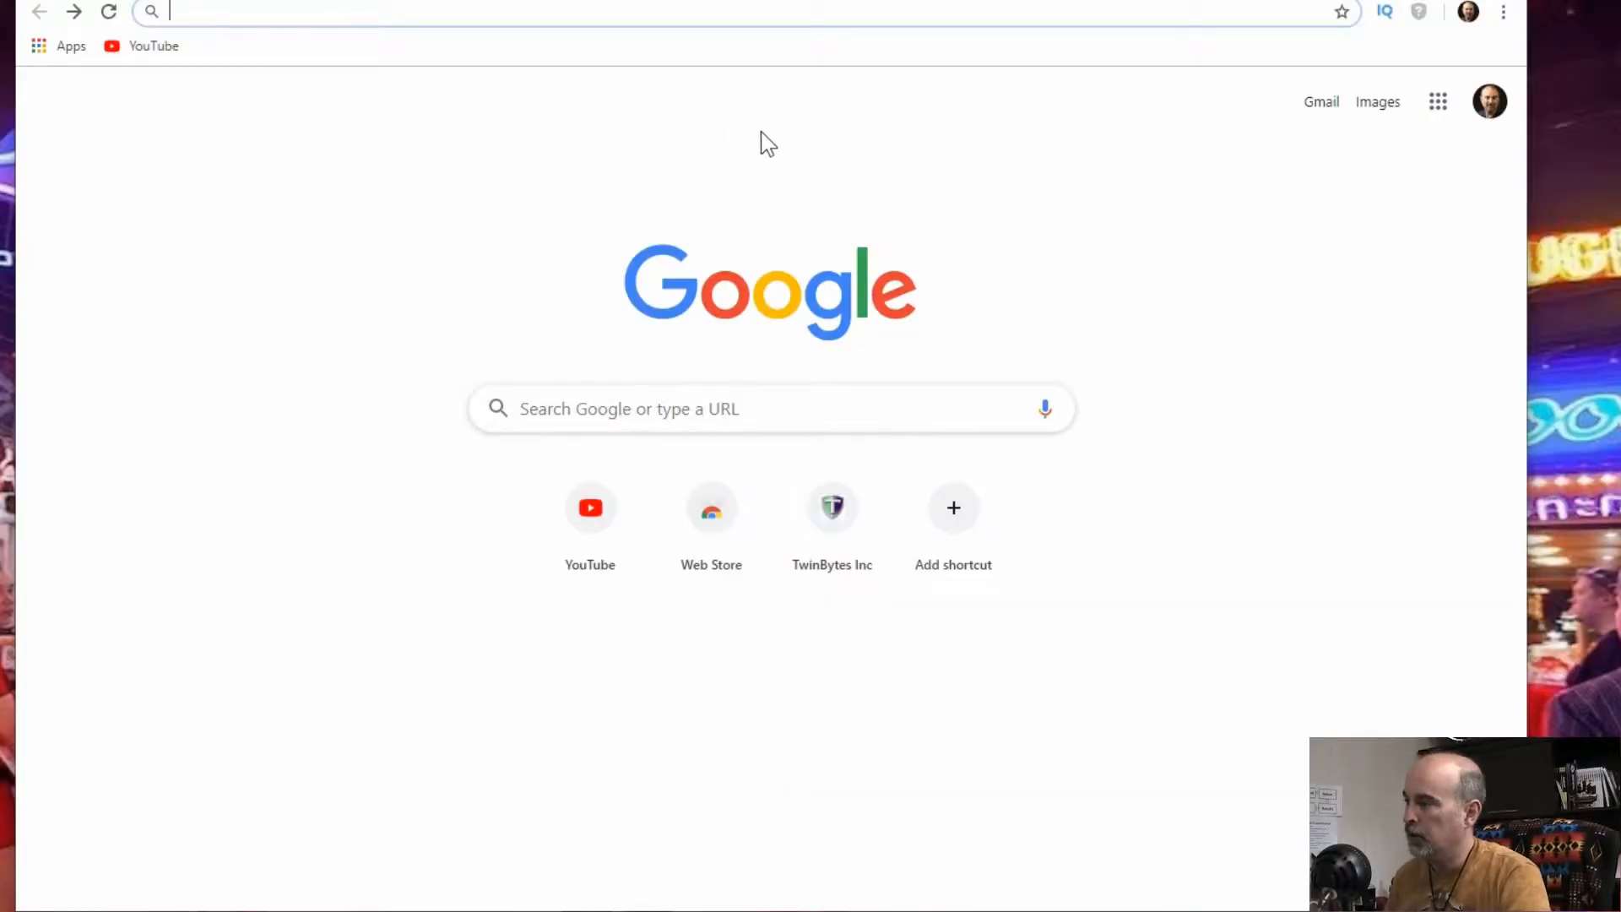
Go to Chrome's Settings page via the three-dot main menu
click(1503, 12)
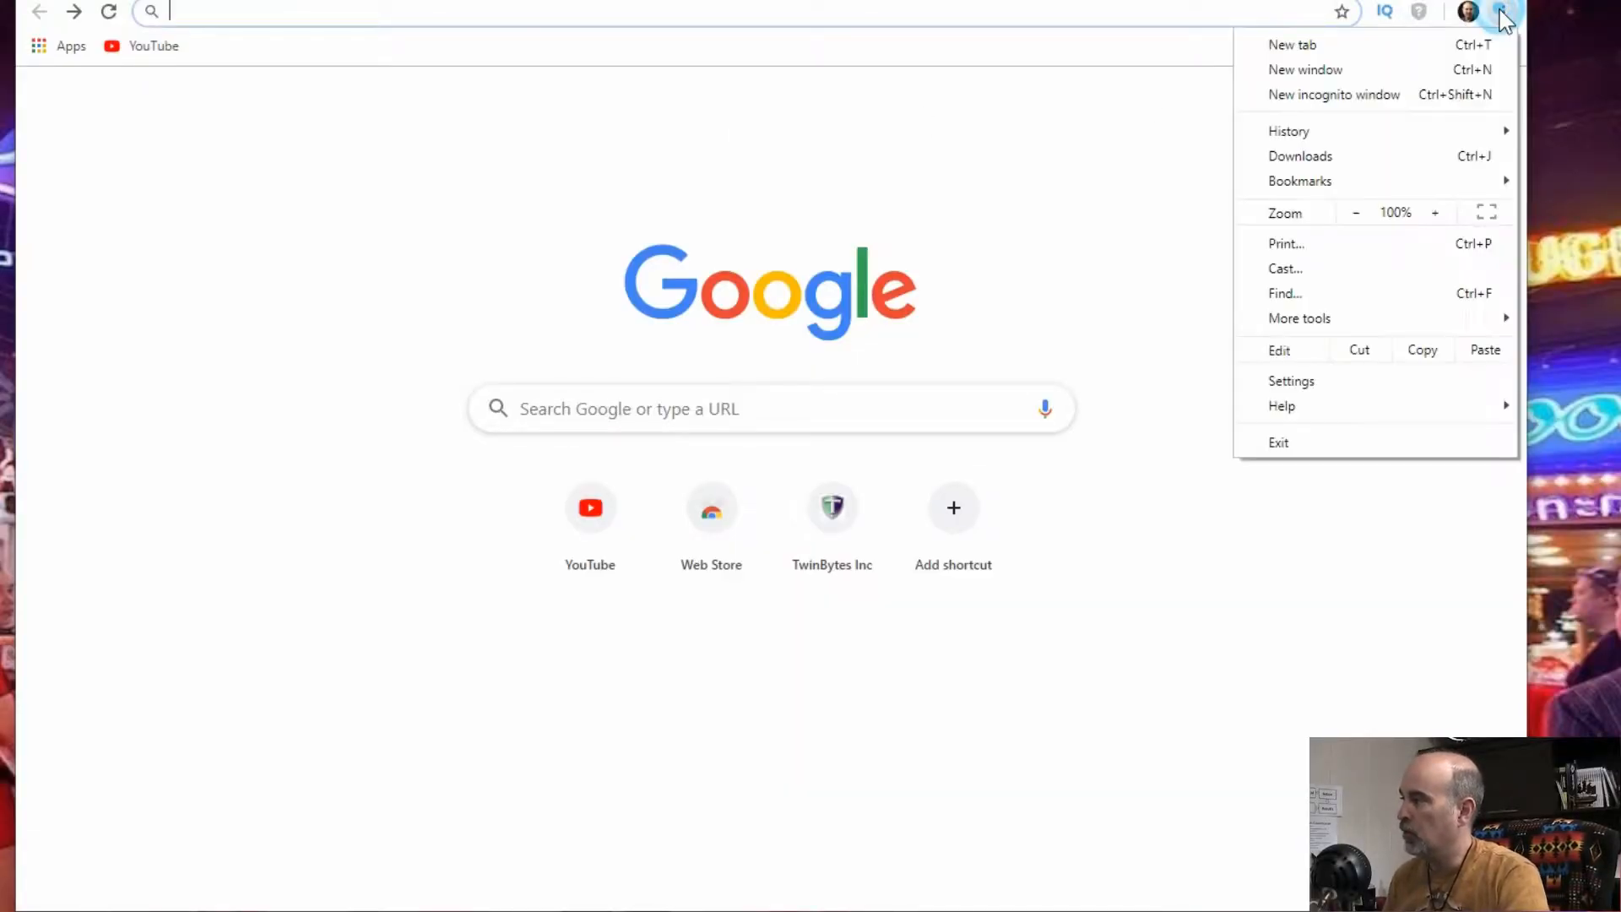
mouse_move(1316, 393)
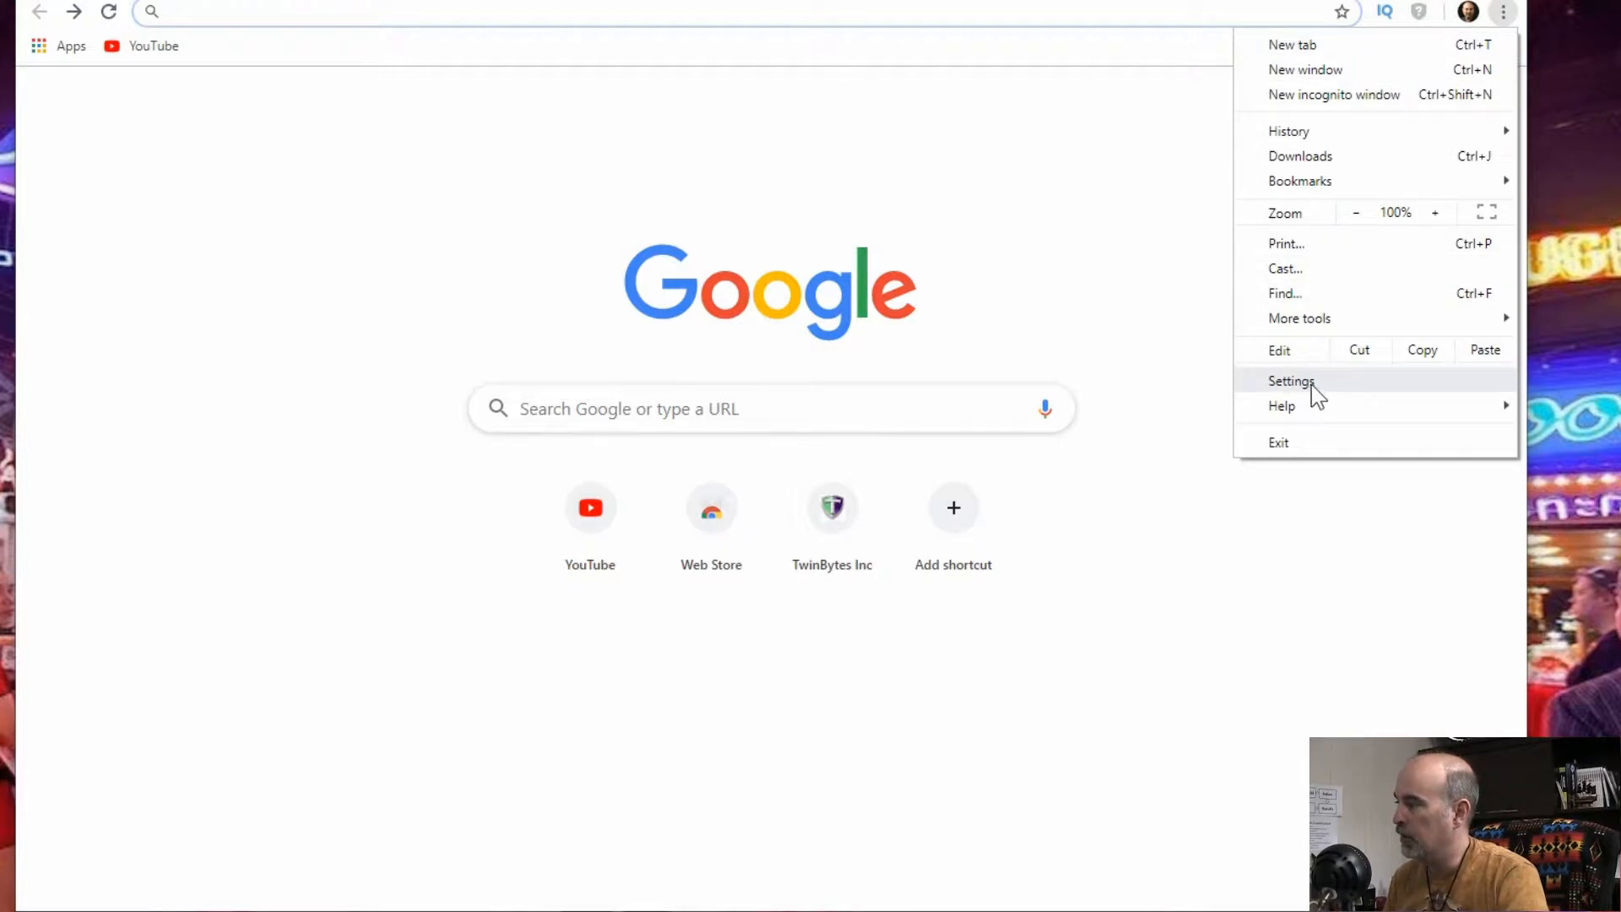
click(1292, 380)
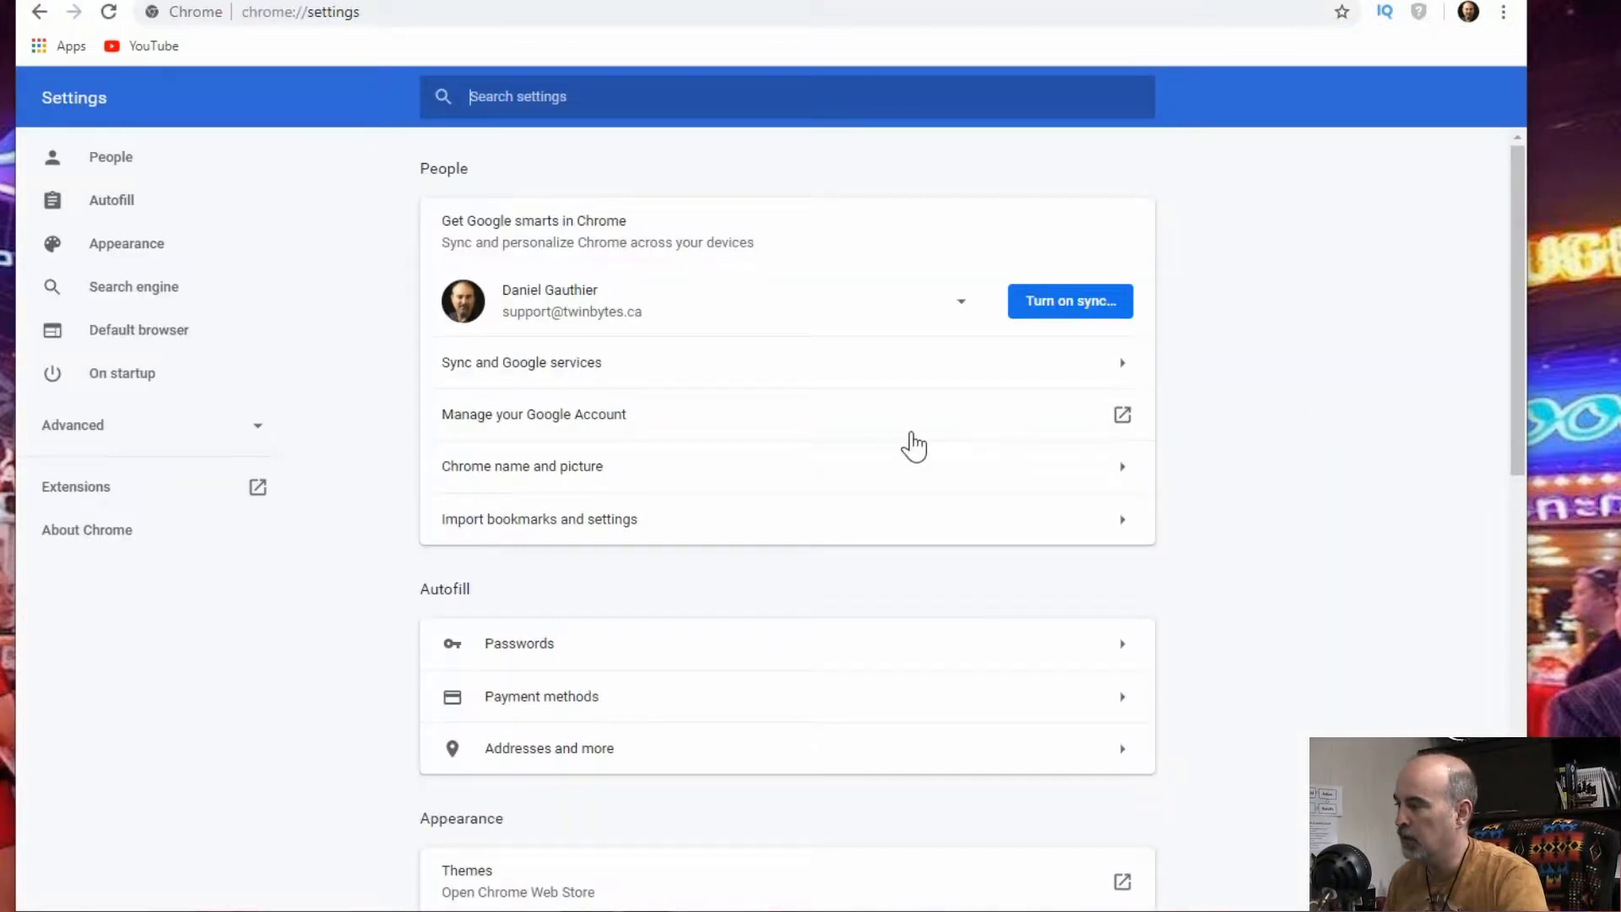
Expand the Advanced section to show Privacy and security options
scroll(down, 3)
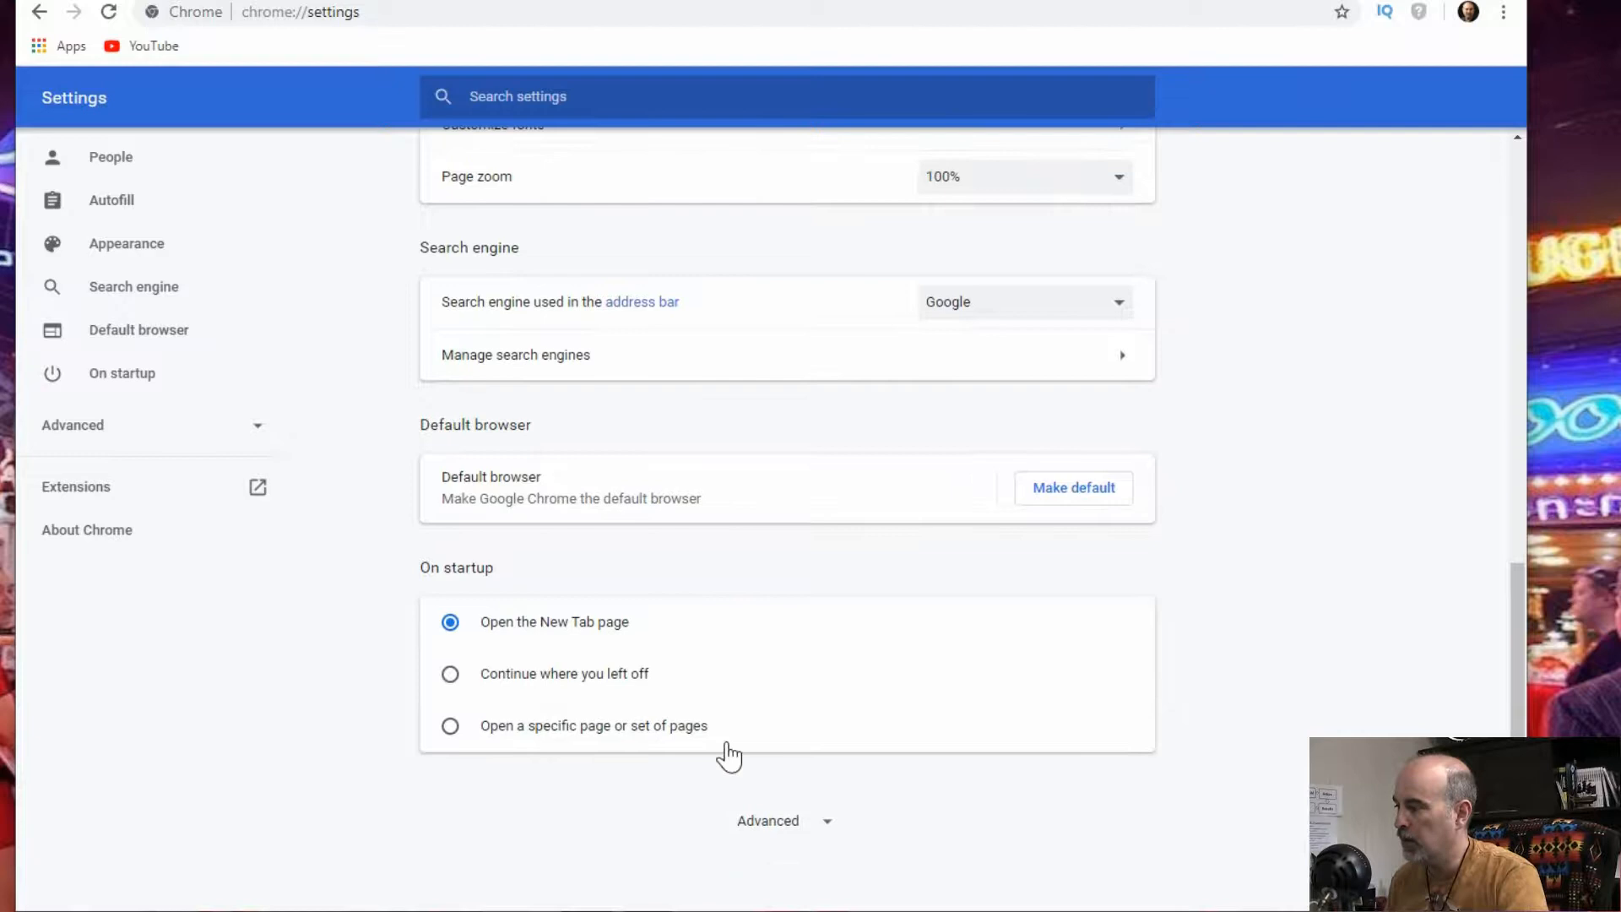
mouse_move(825, 835)
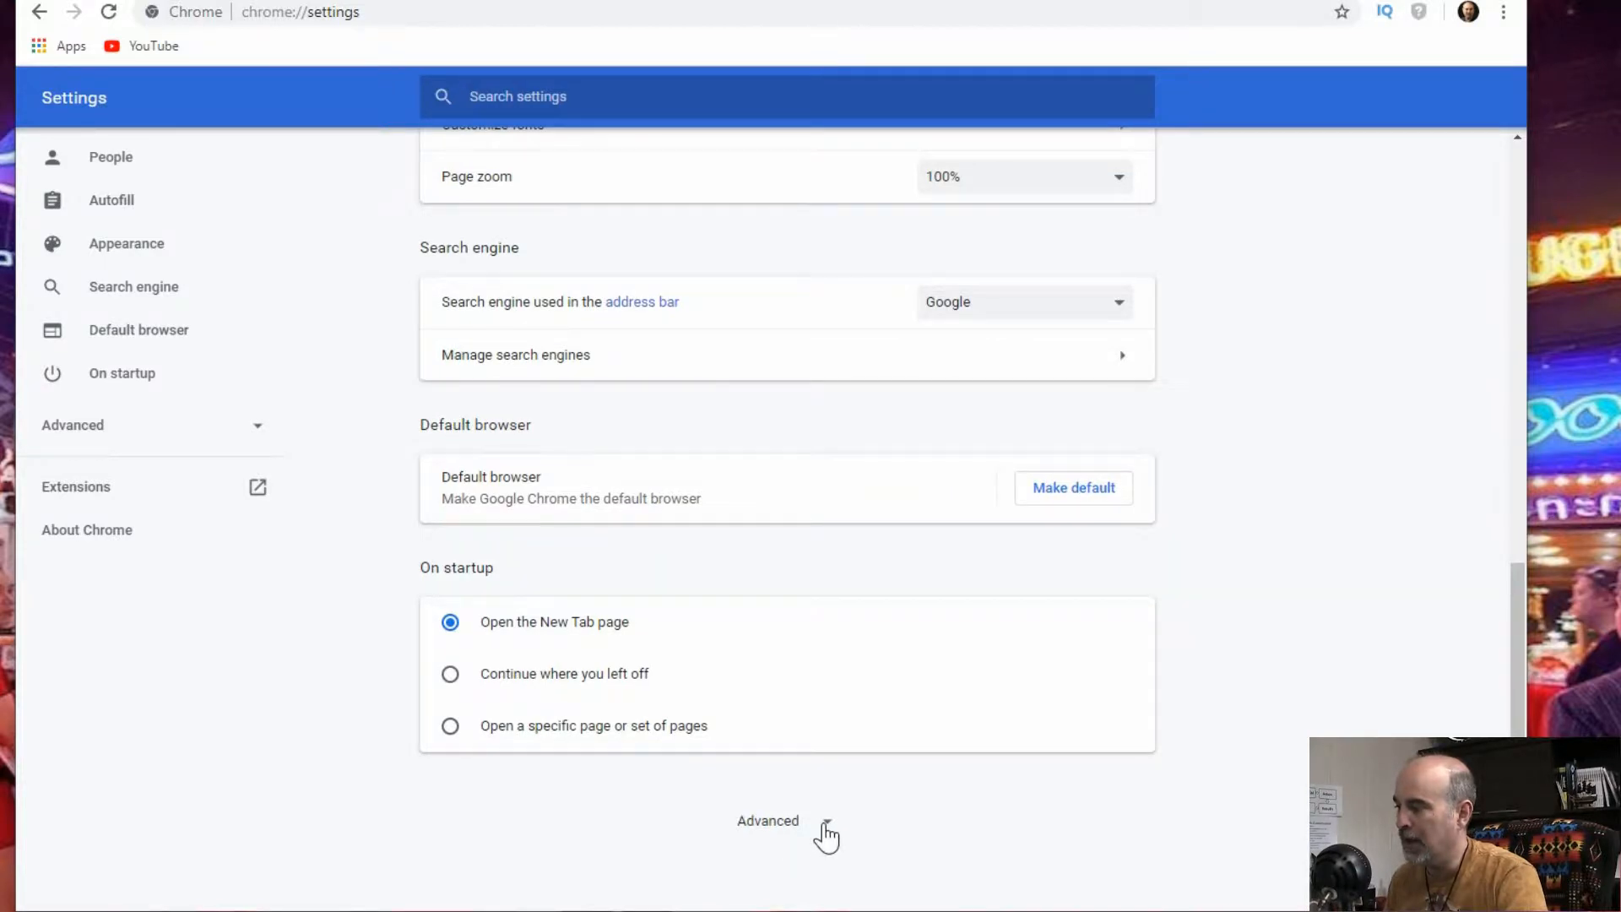
click(768, 821)
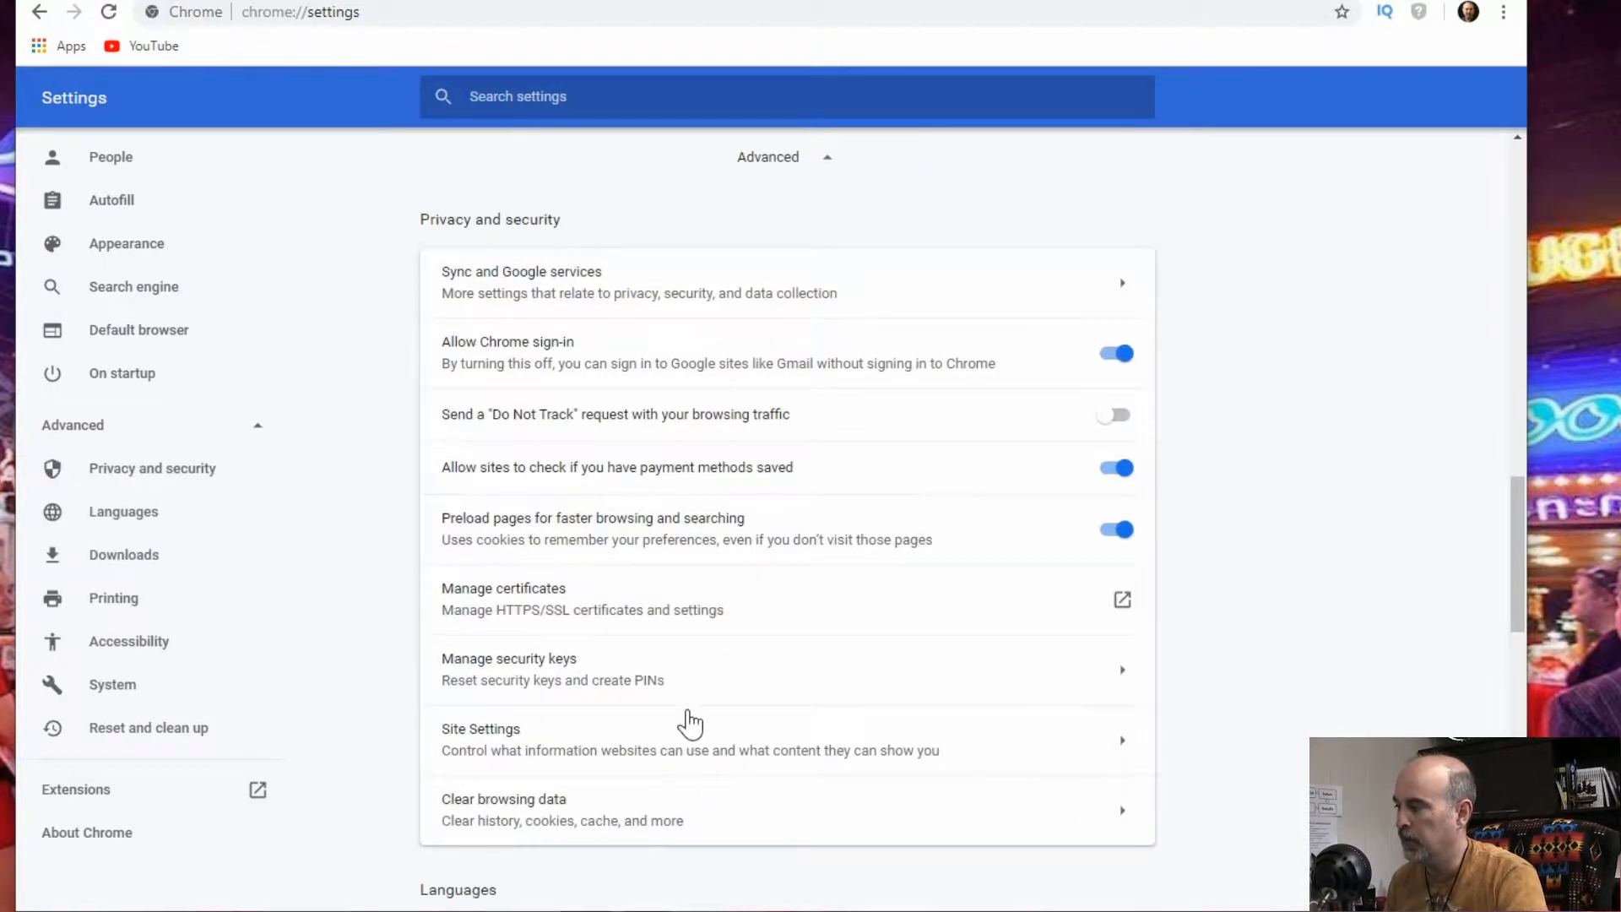
mouse_move(559, 647)
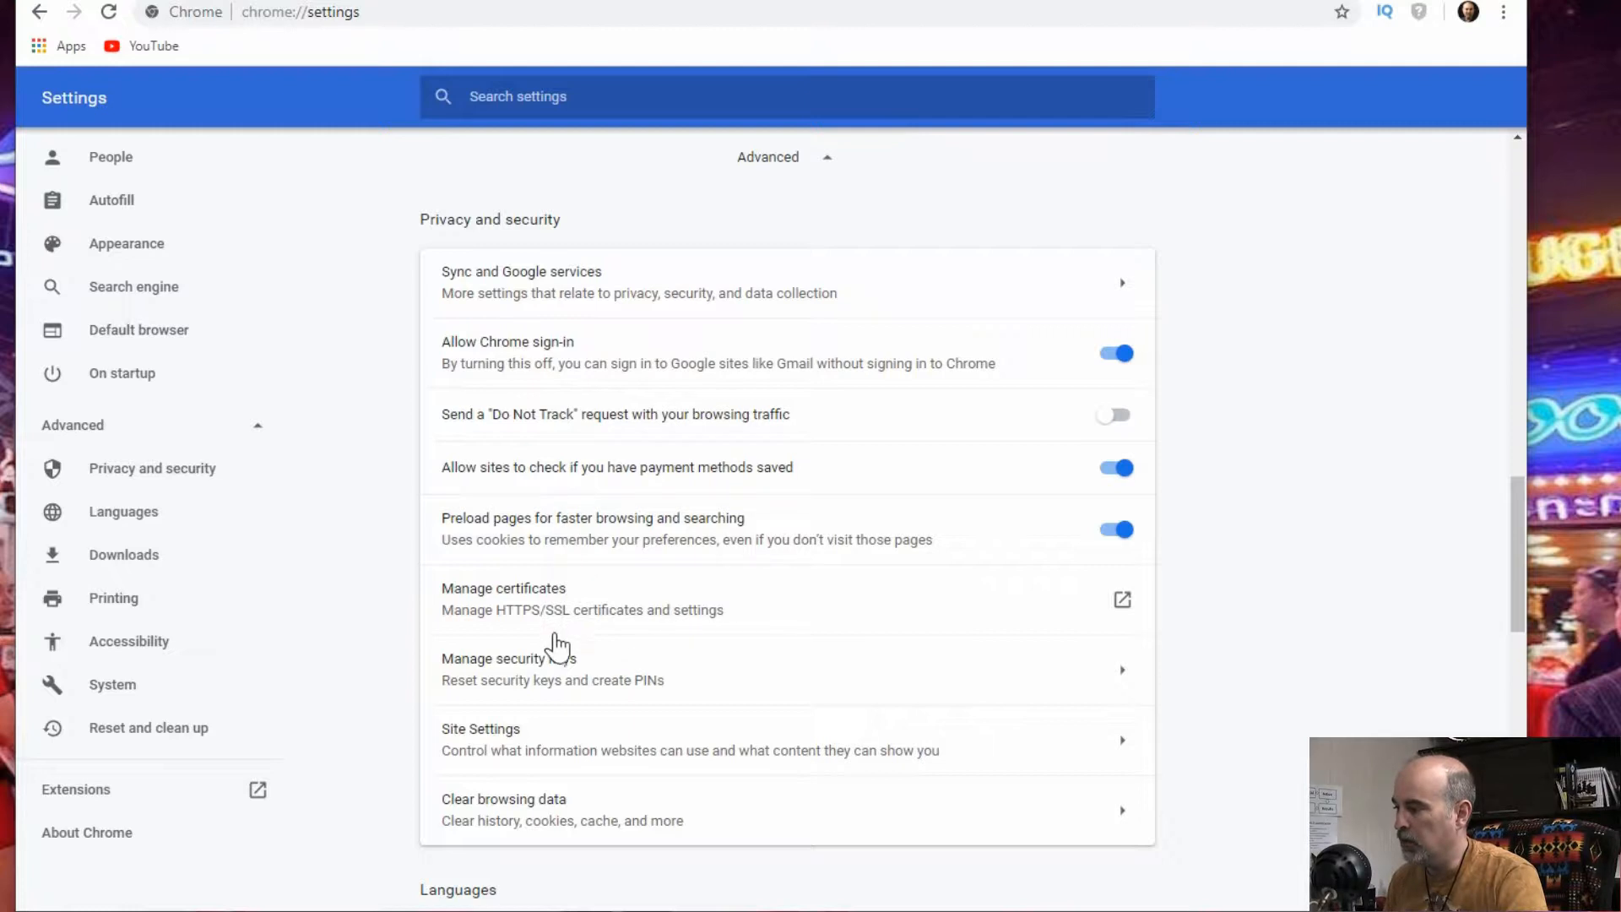
mouse_move(527, 747)
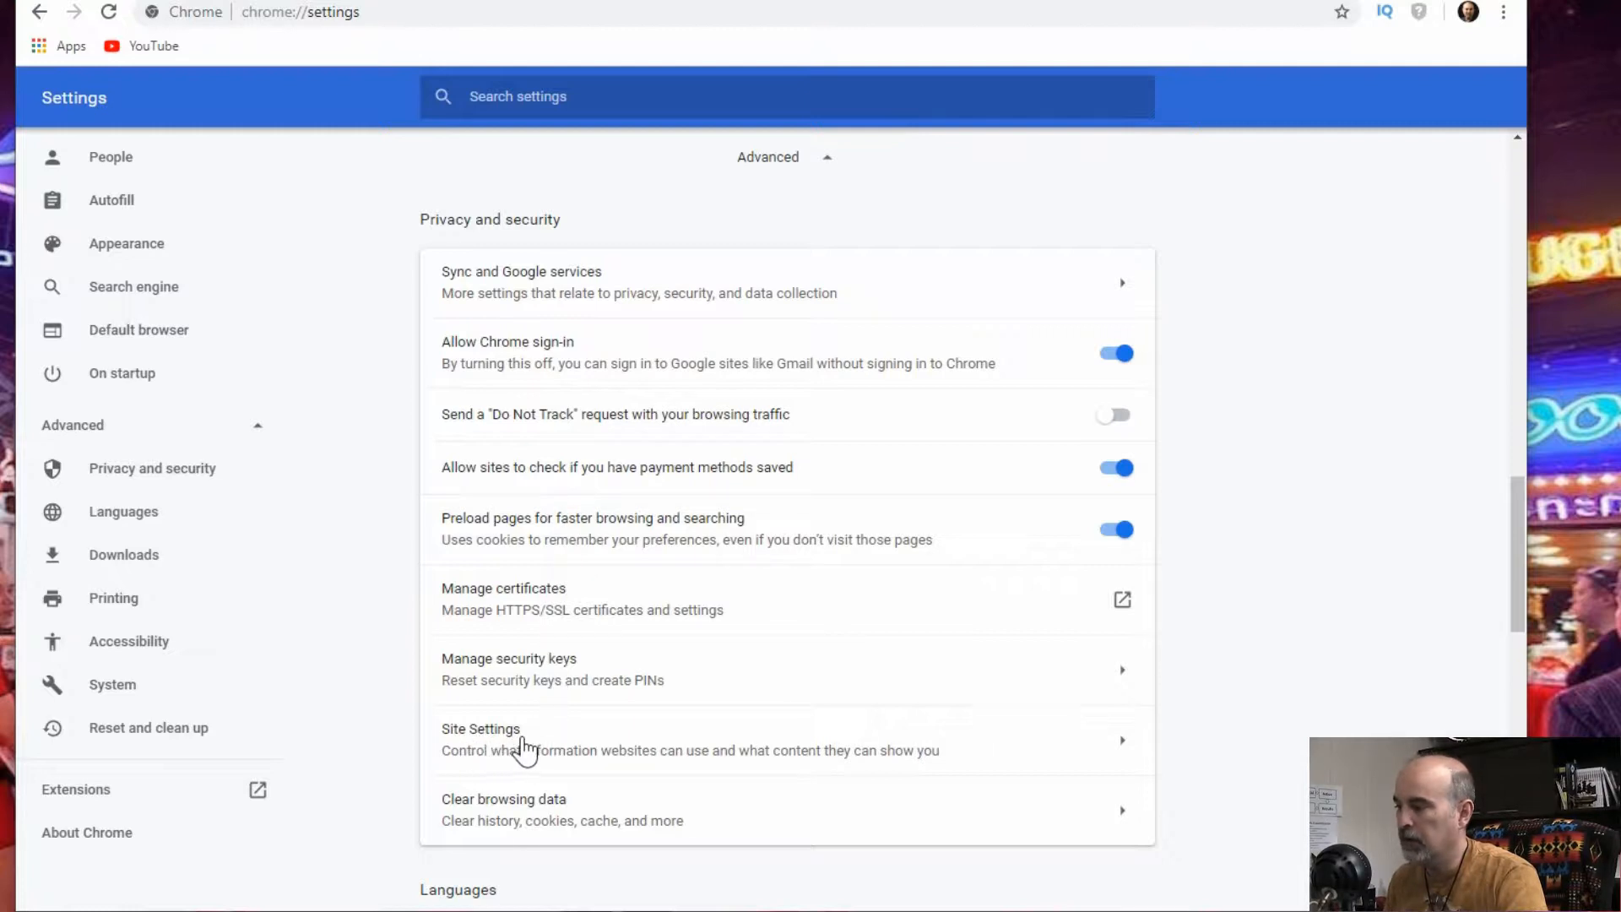
mouse_move(605, 748)
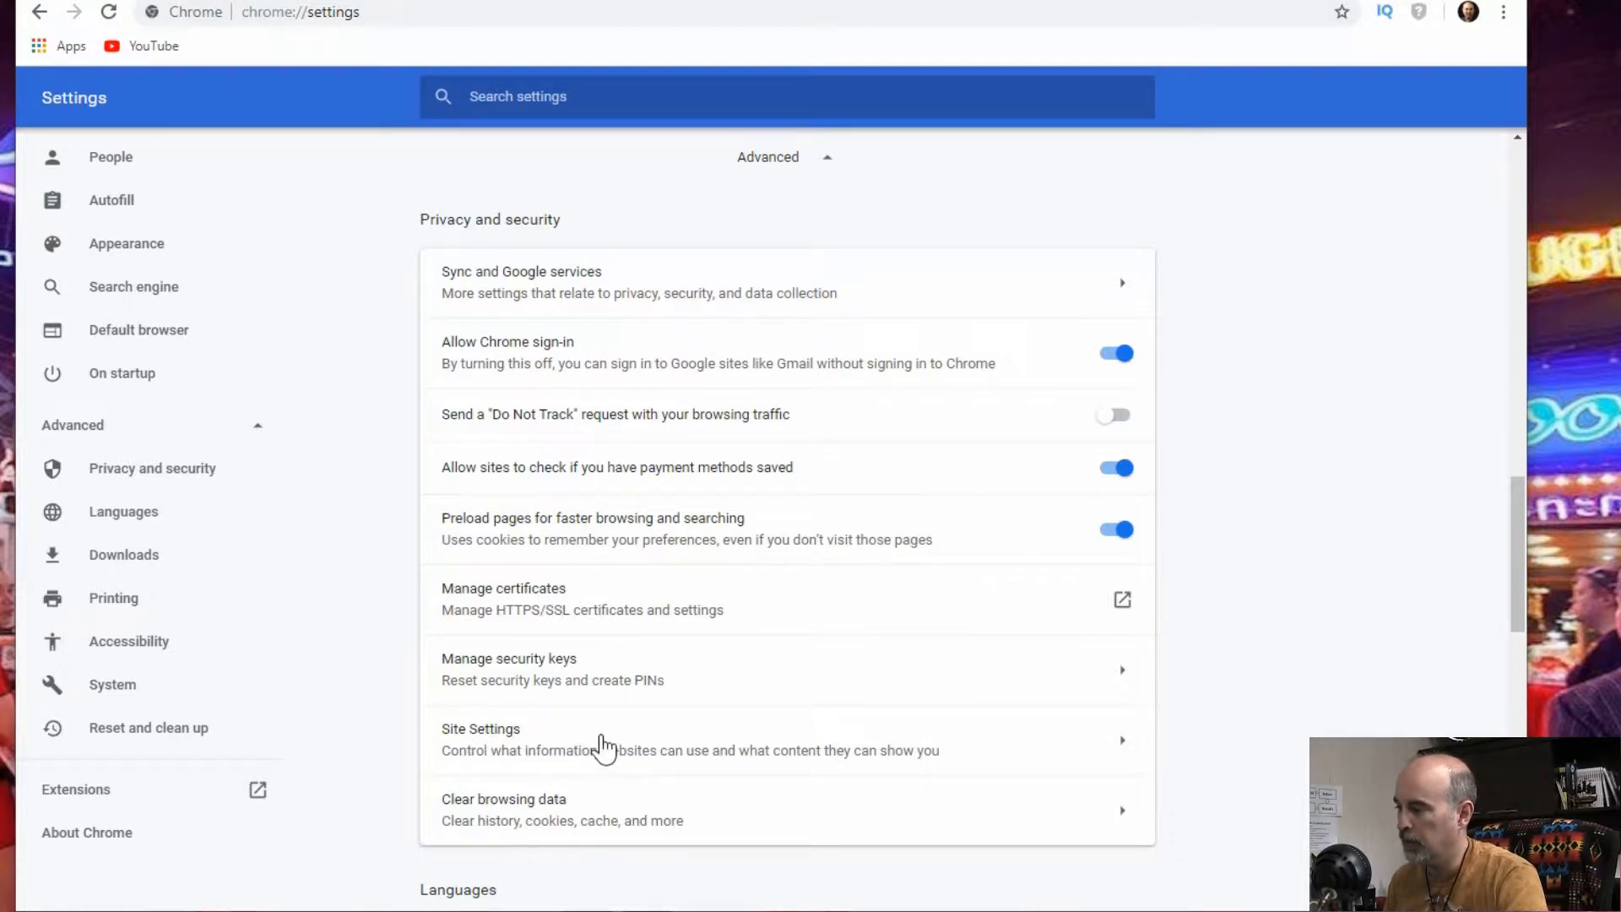
mouse_move(878, 754)
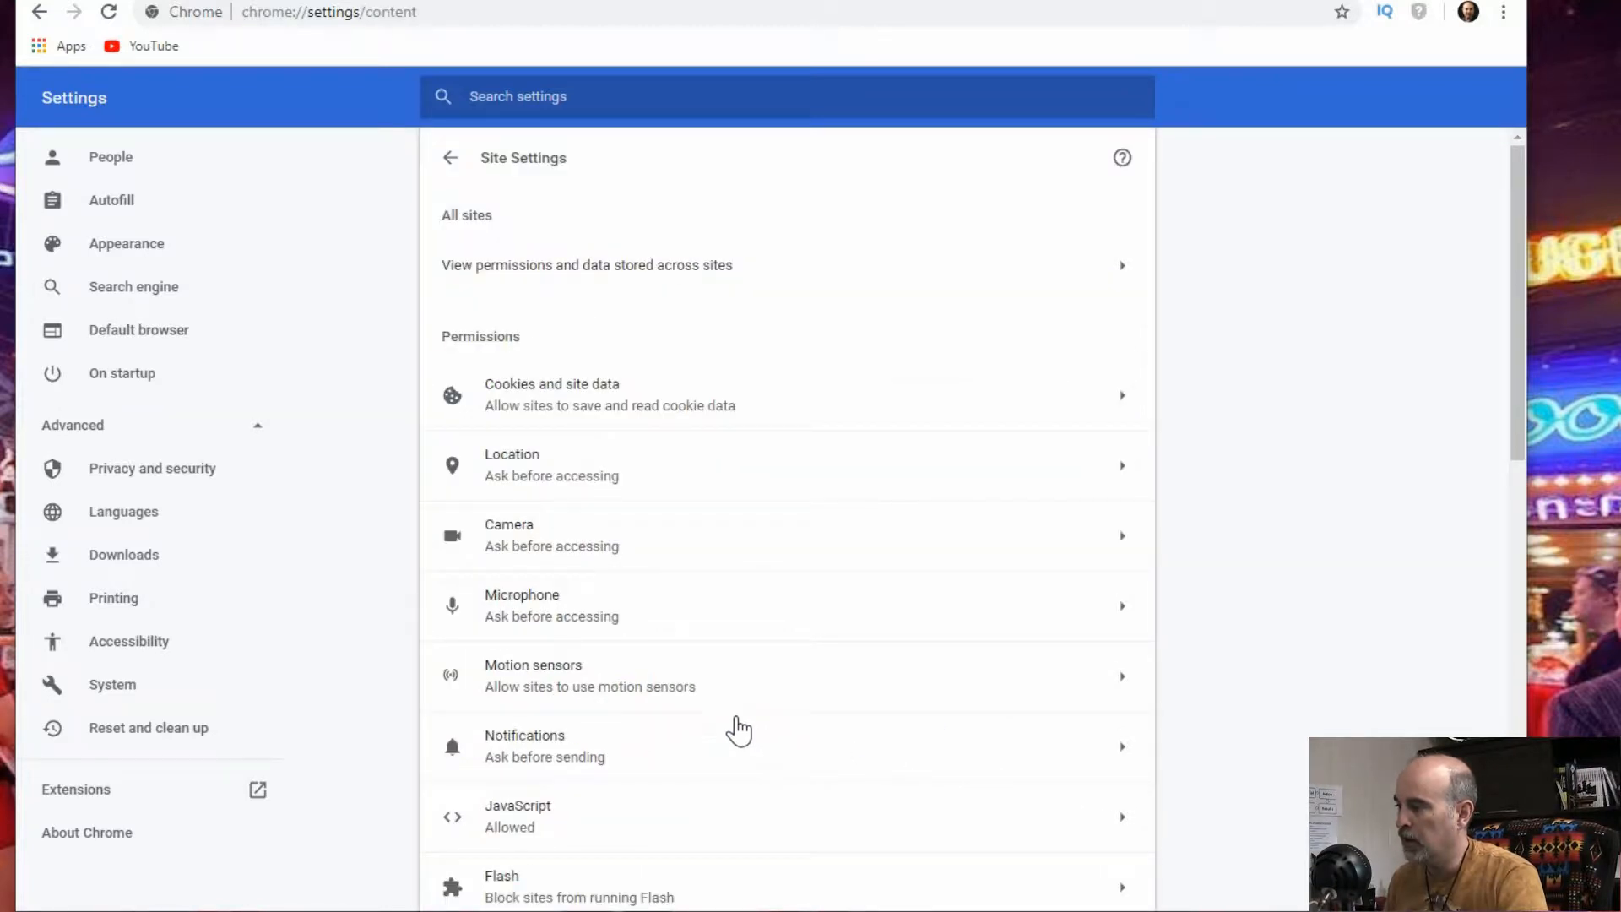
mouse_move(576, 174)
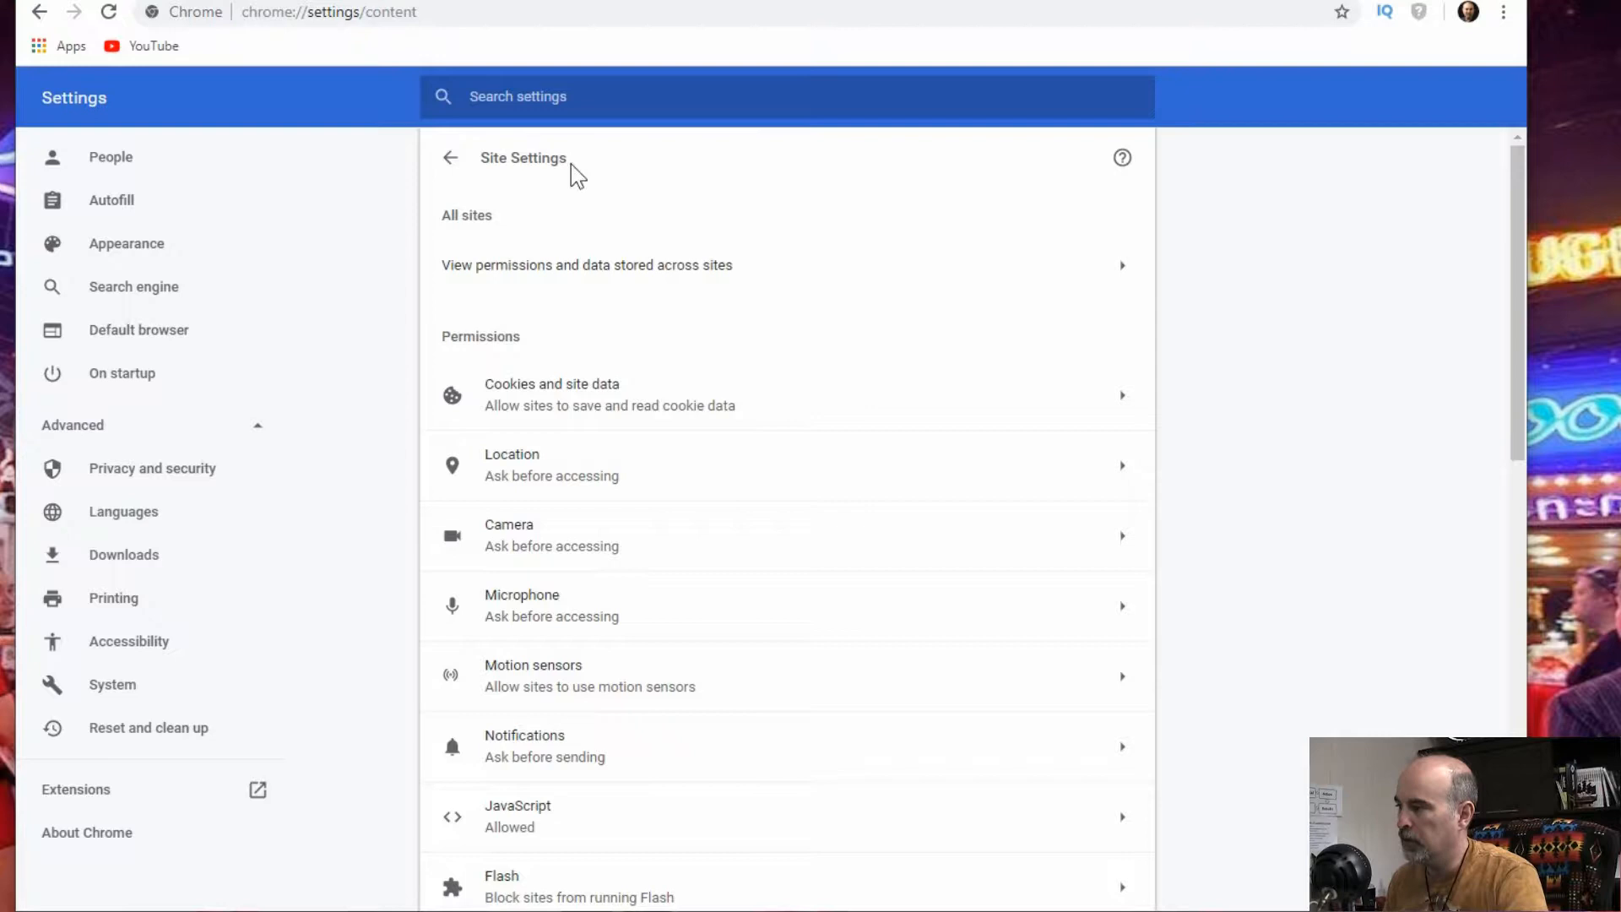
mouse_move(514, 220)
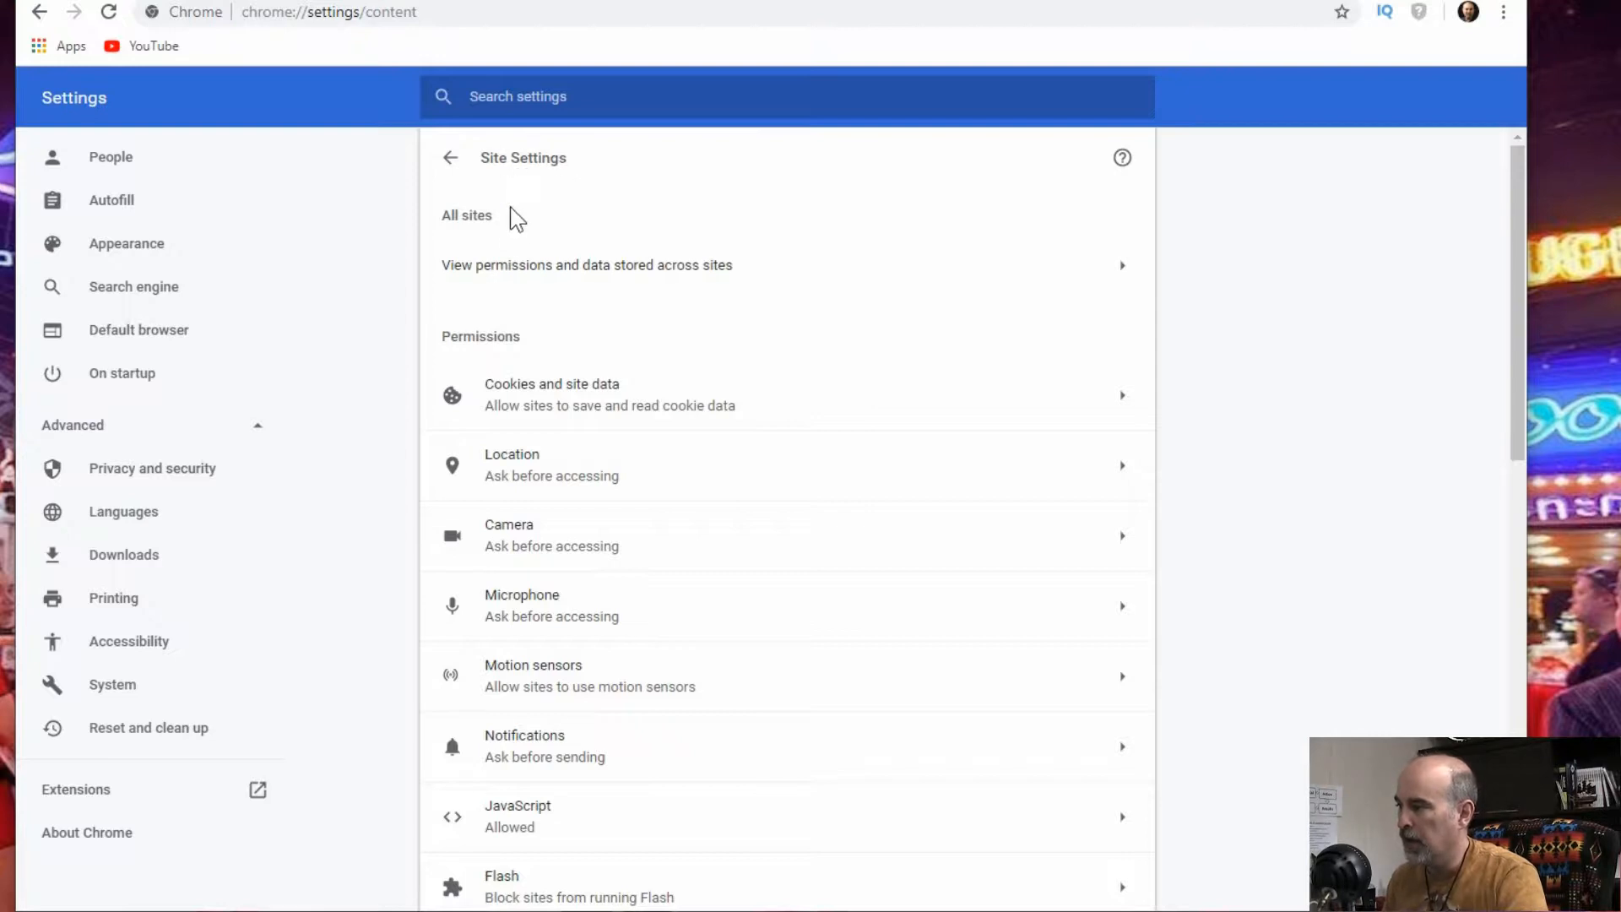
mouse_move(507, 764)
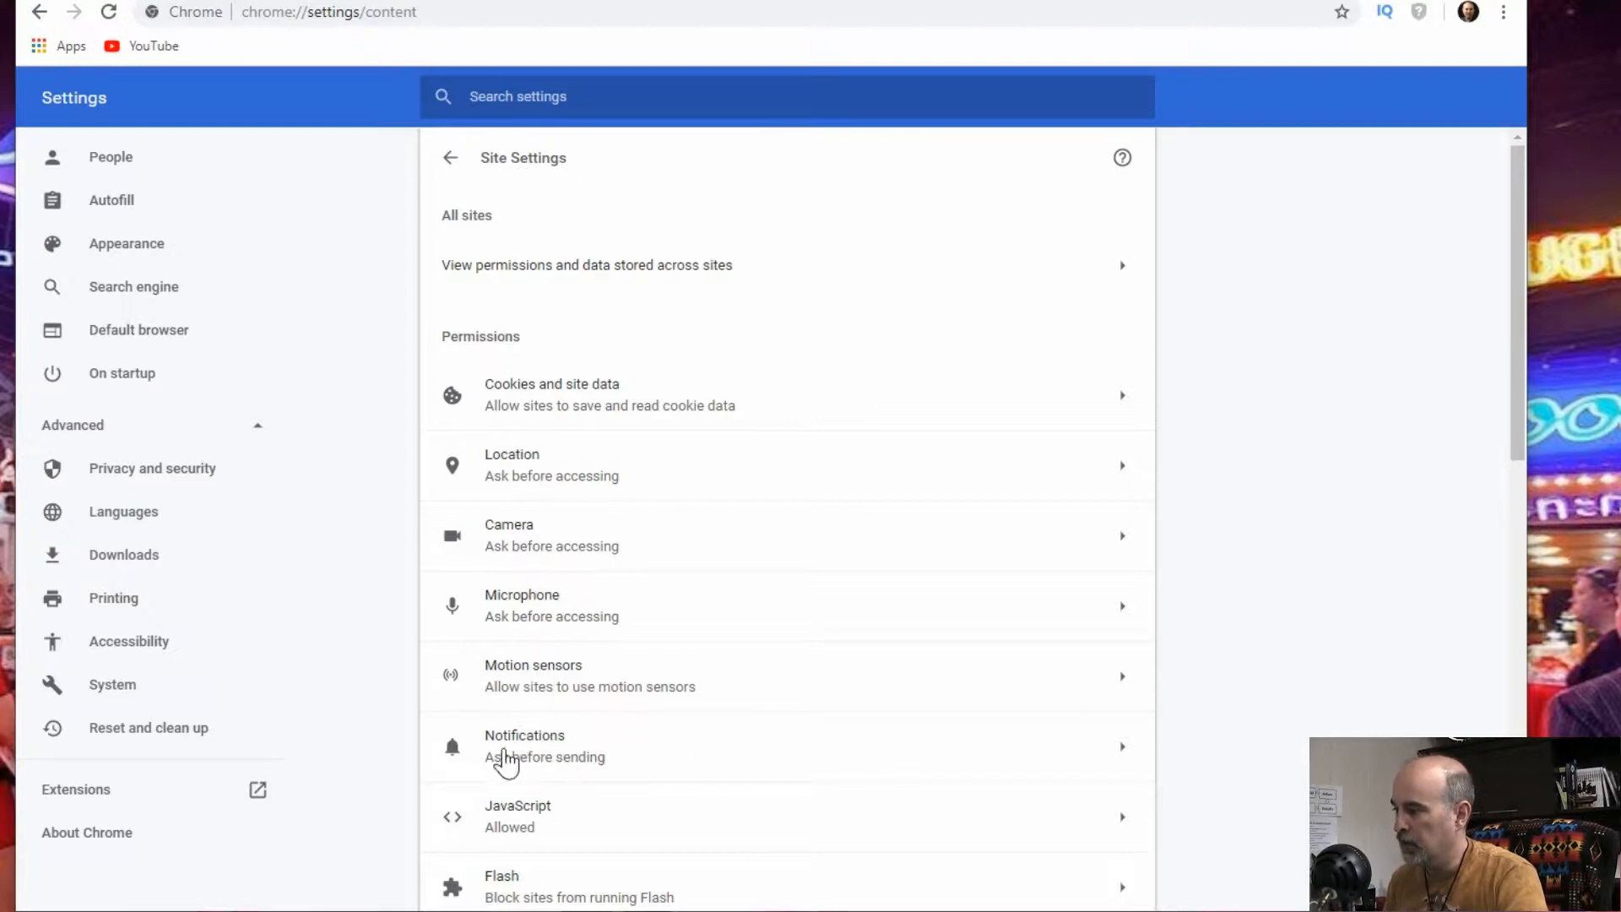
mouse_move(615, 770)
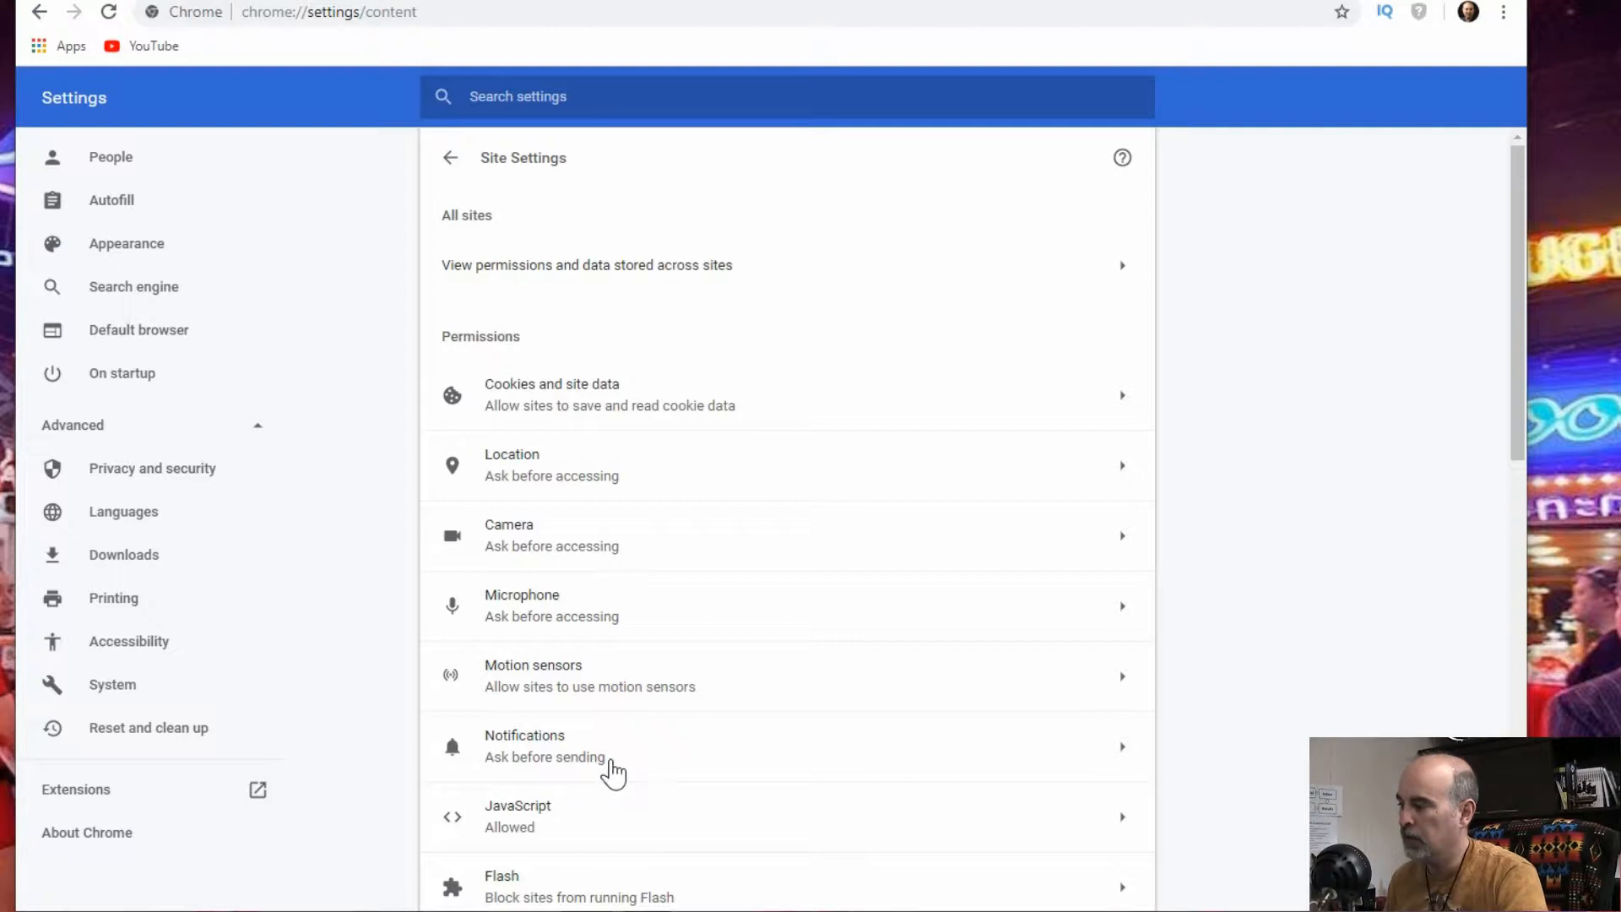
mouse_move(625, 768)
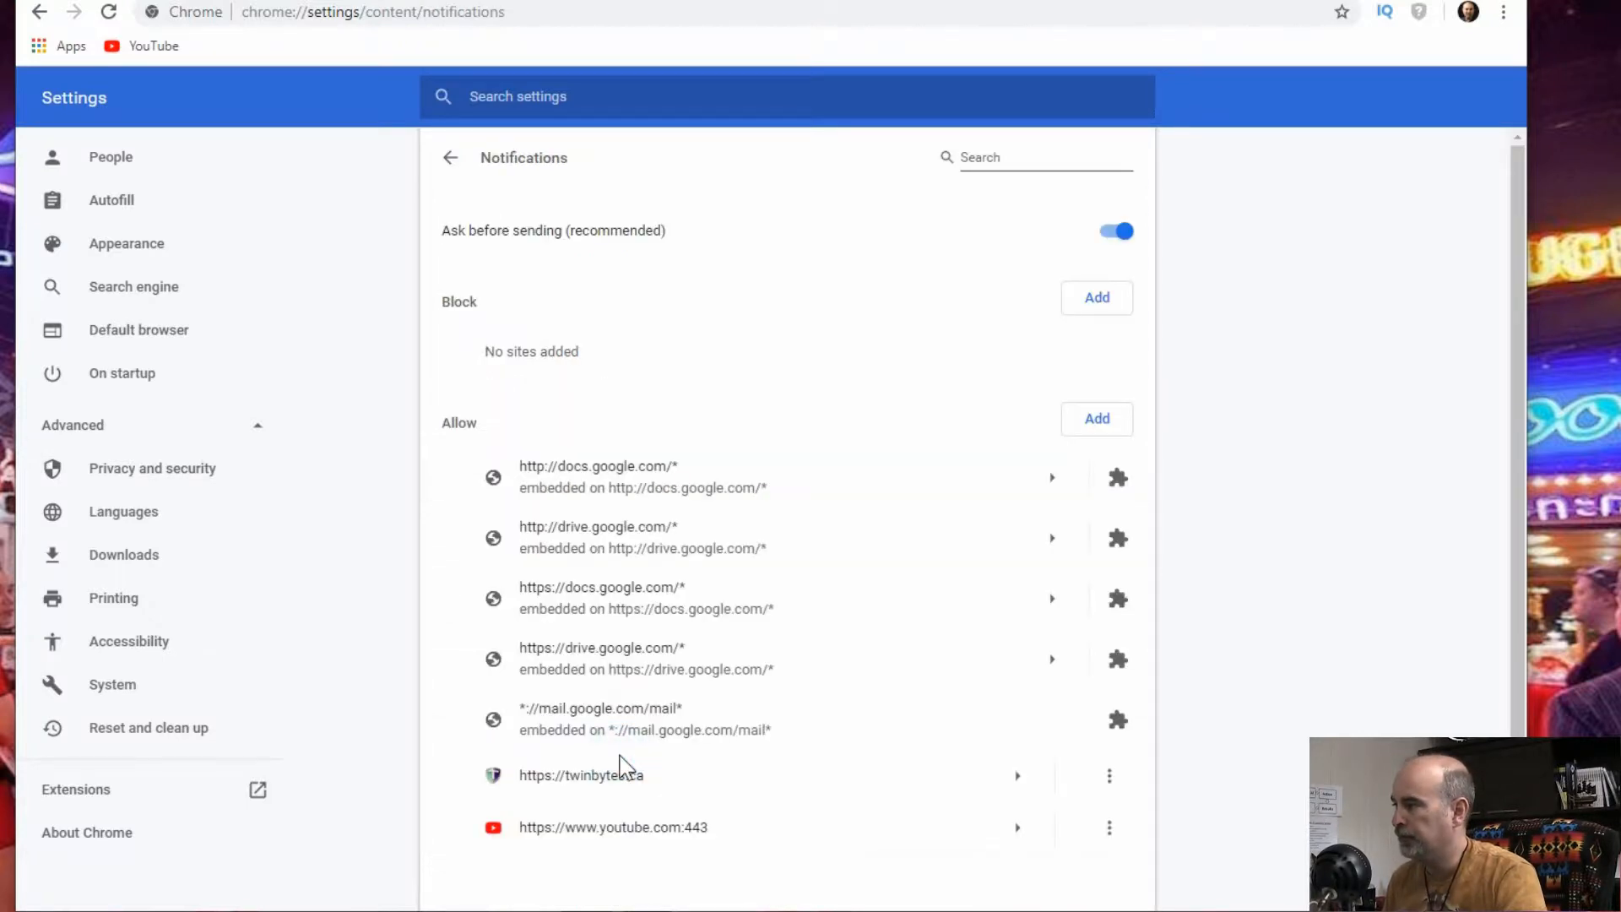
mouse_move(620, 439)
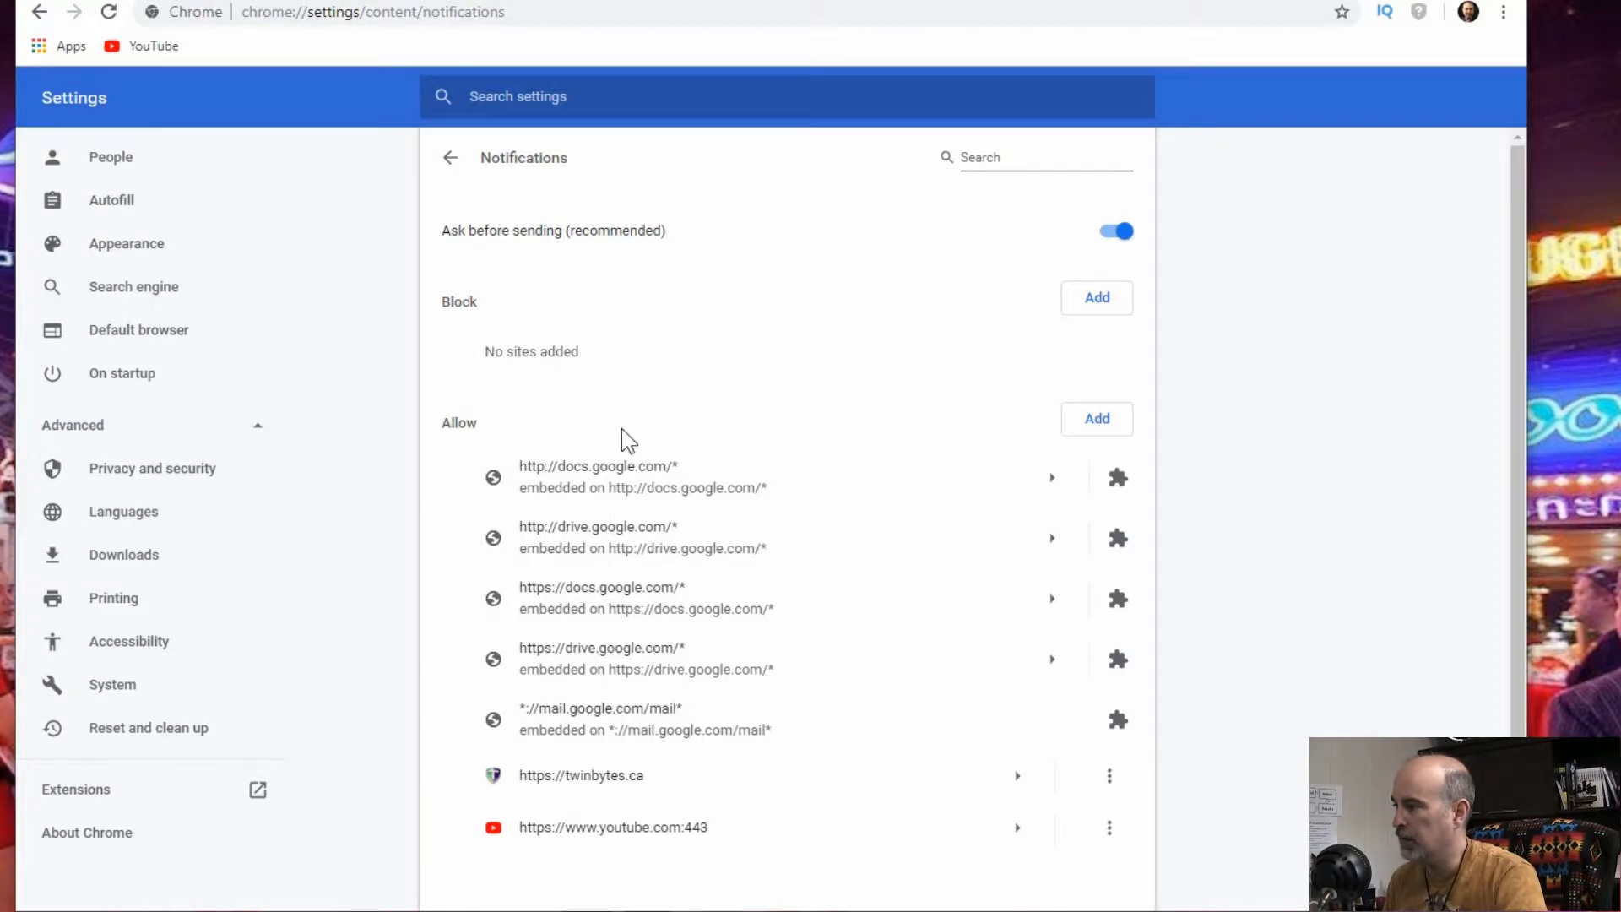
mouse_move(1096, 255)
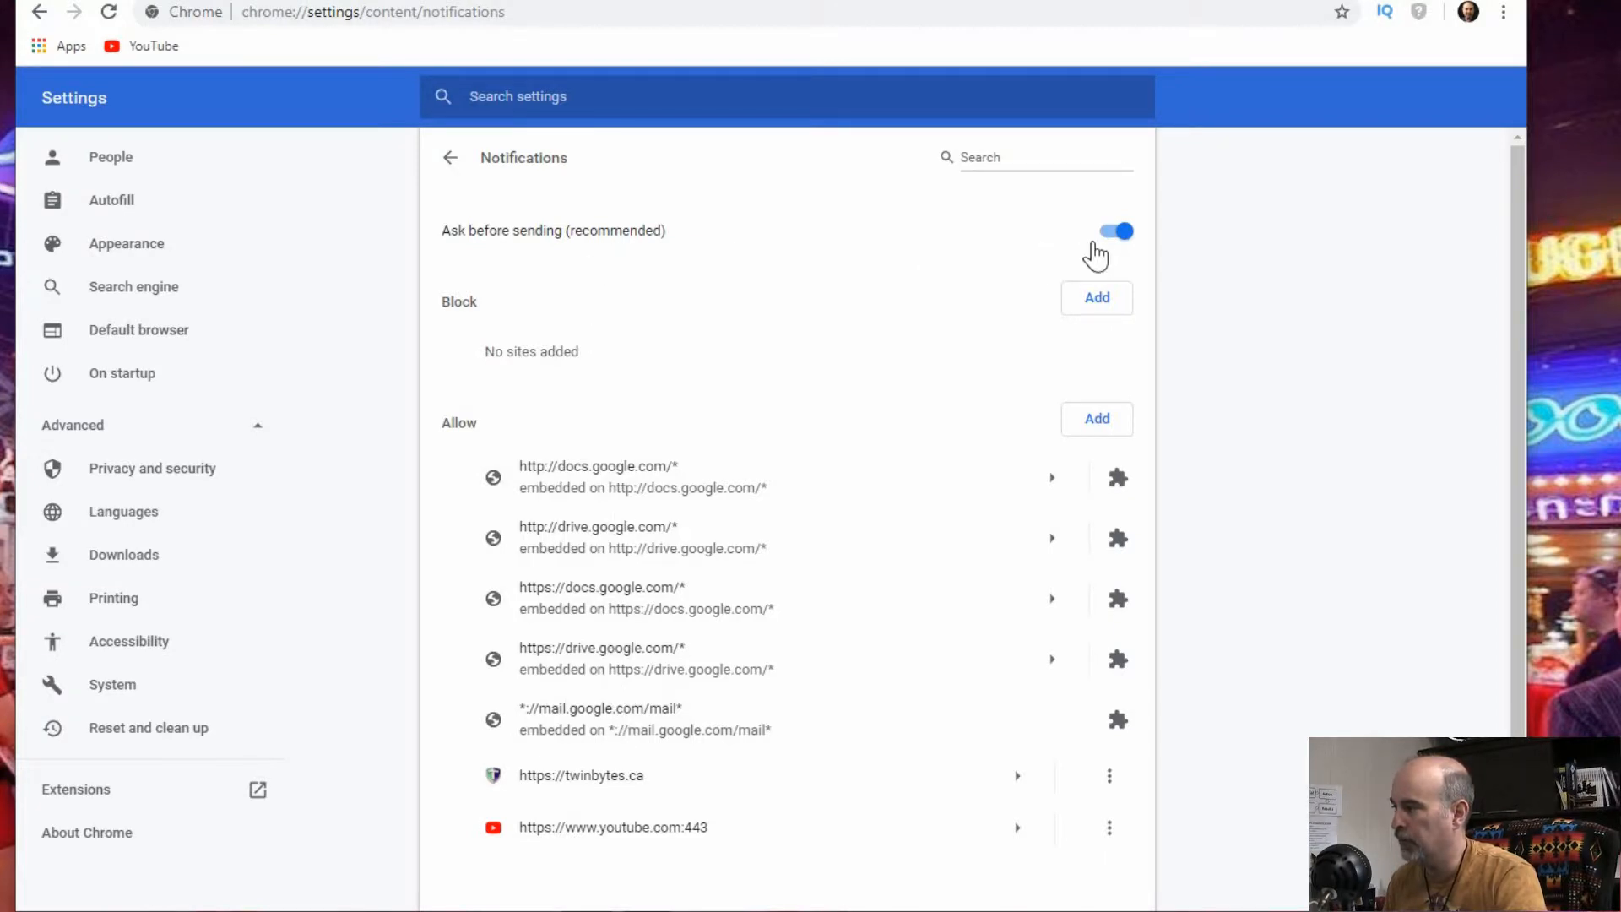
mouse_move(545, 398)
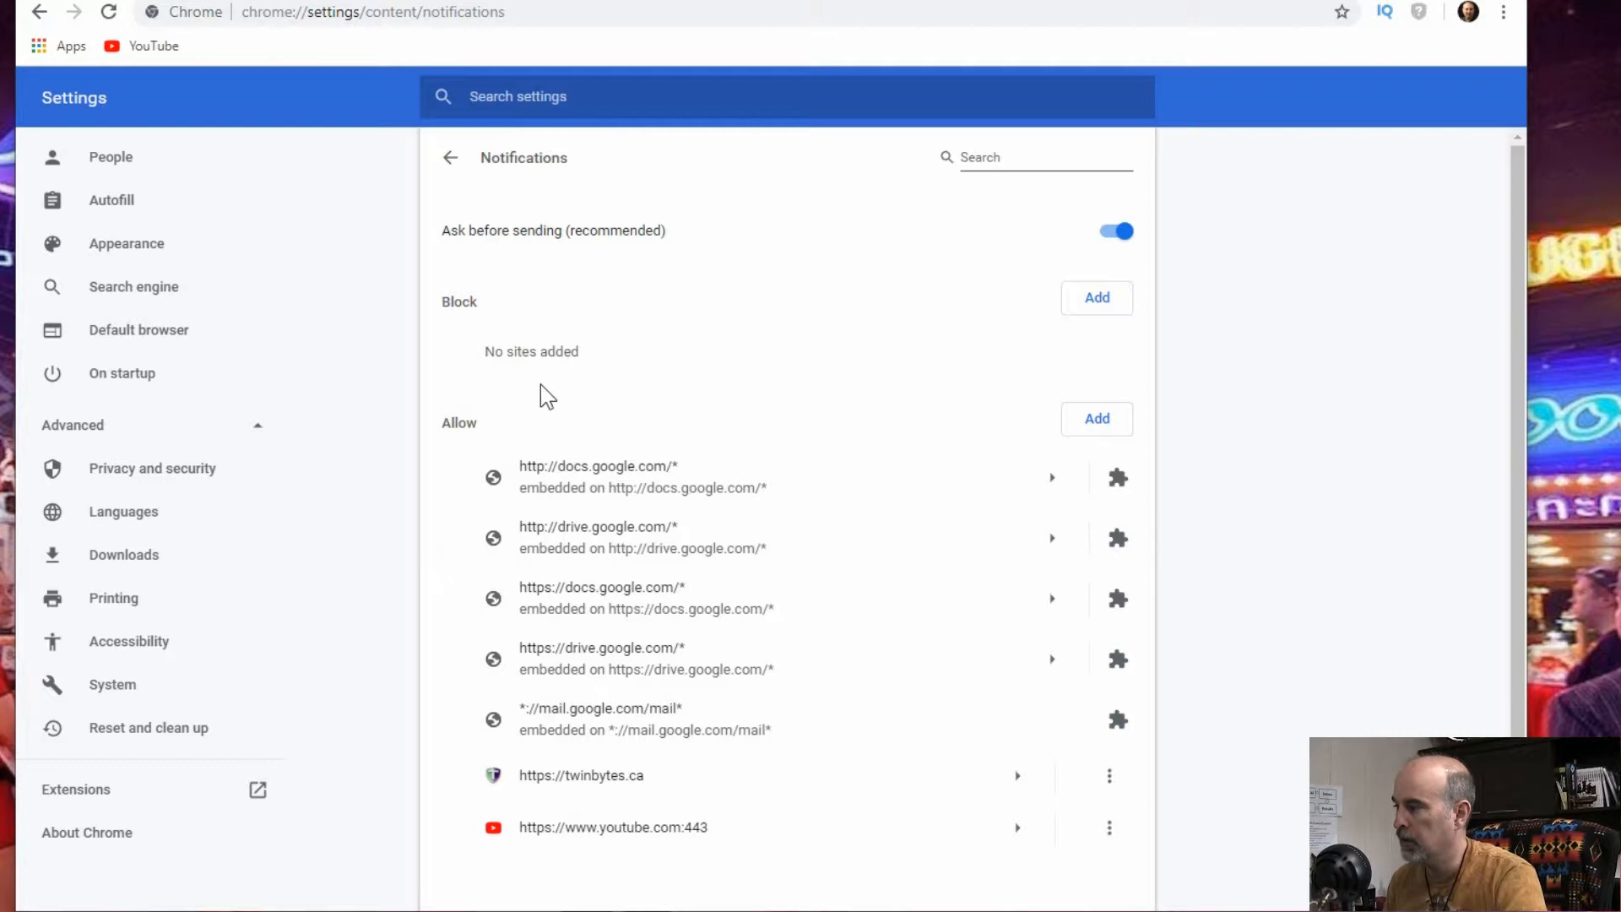
mouse_move(608, 589)
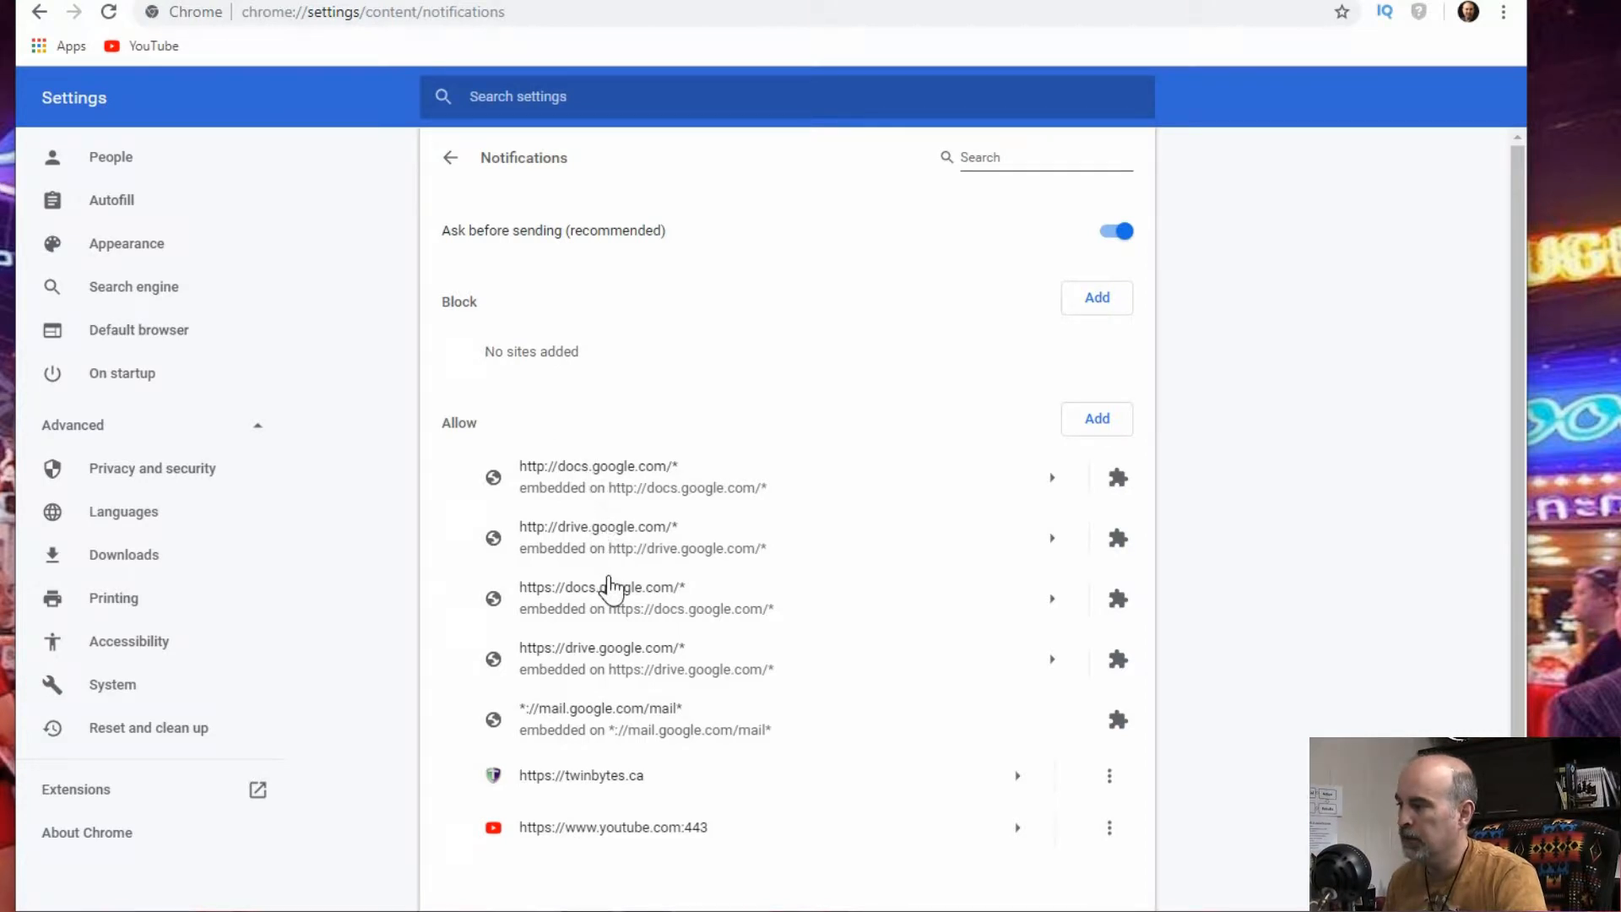
mouse_move(516, 351)
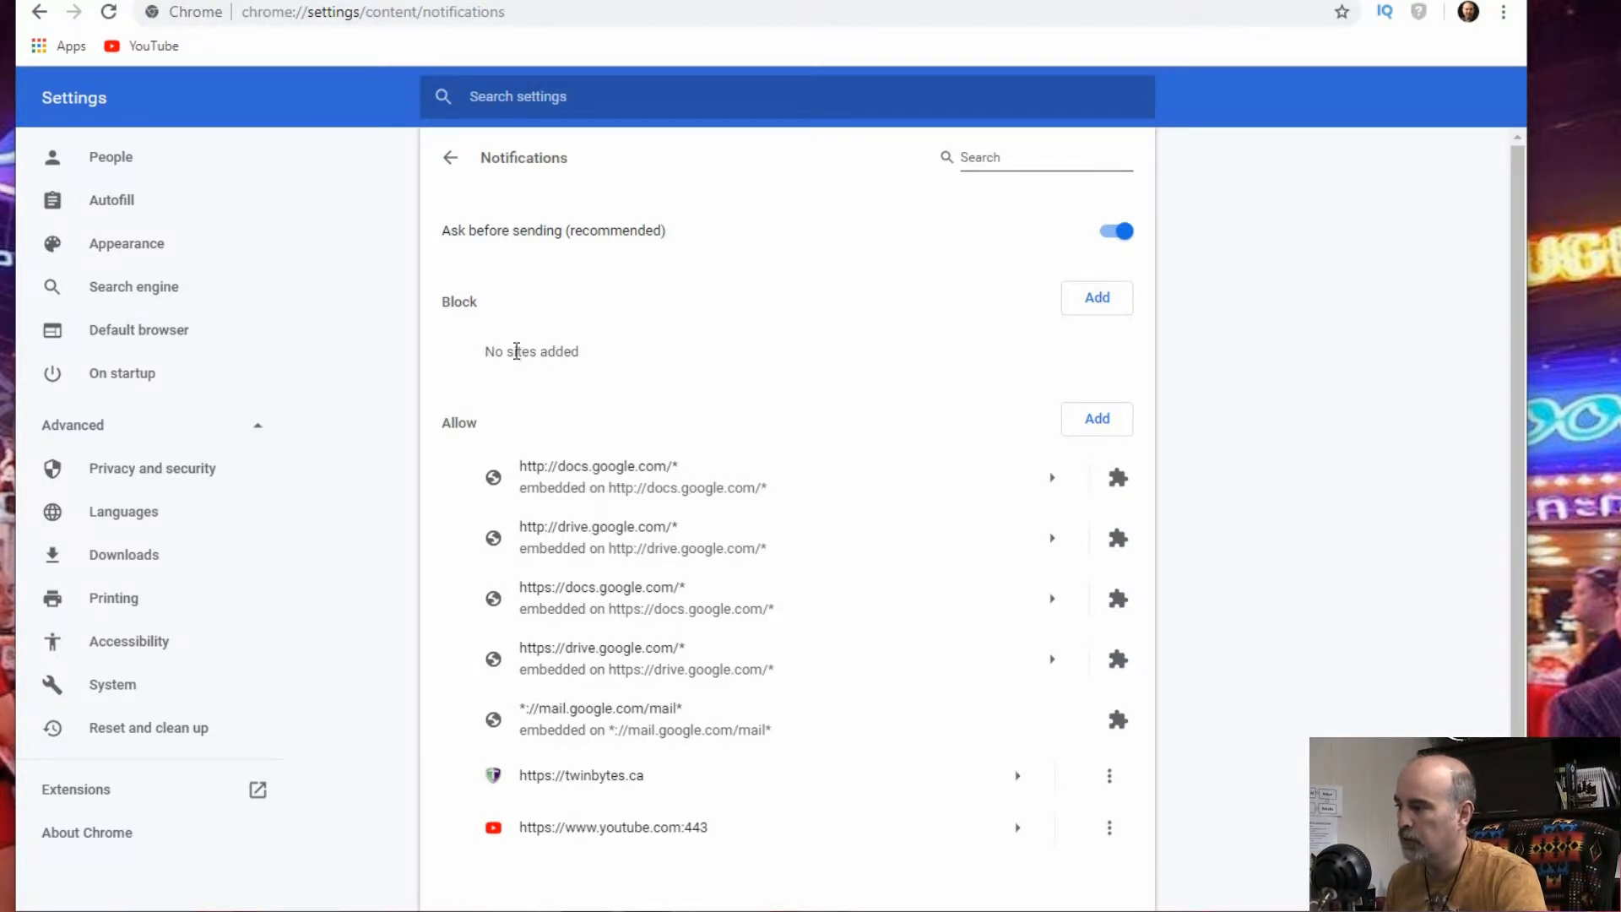
mouse_move(632, 362)
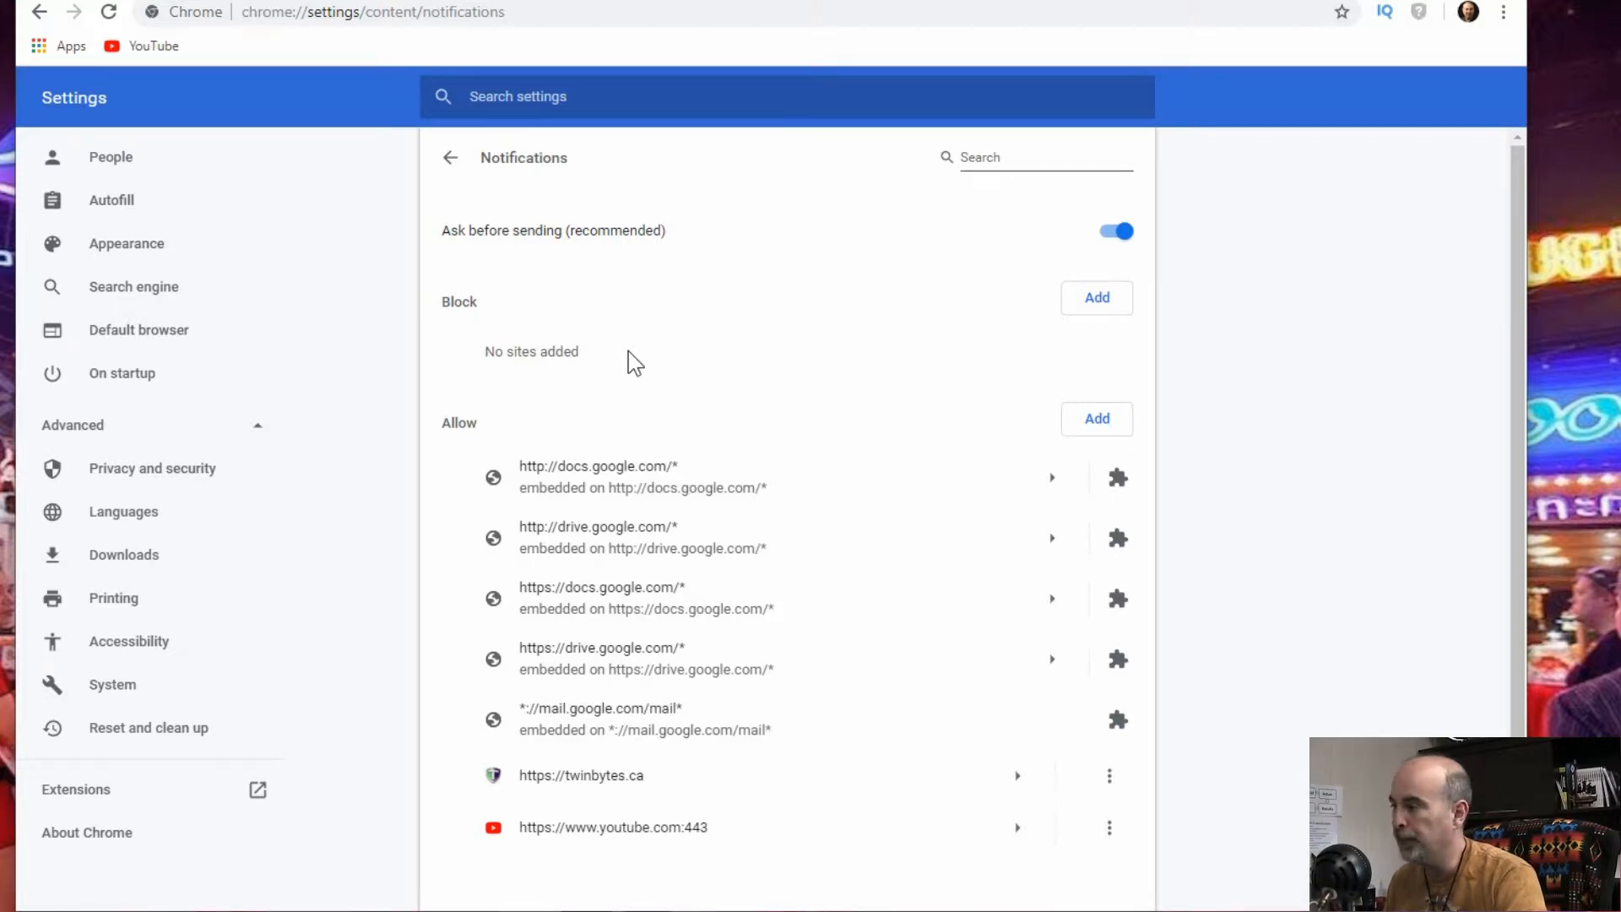
mouse_move(527, 458)
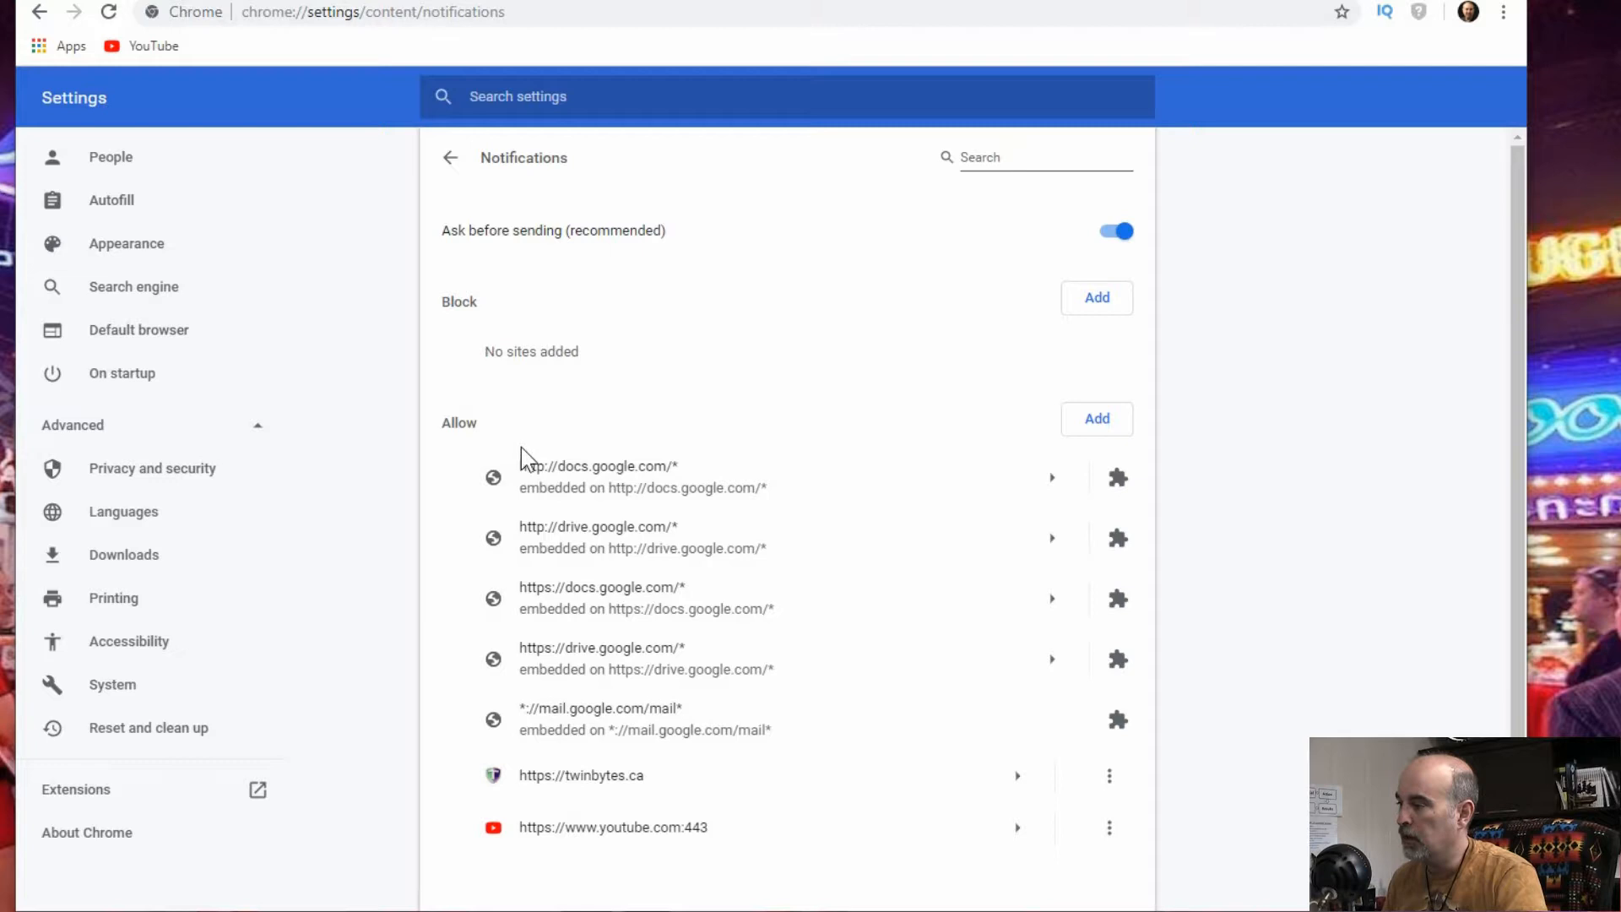
mouse_move(601, 791)
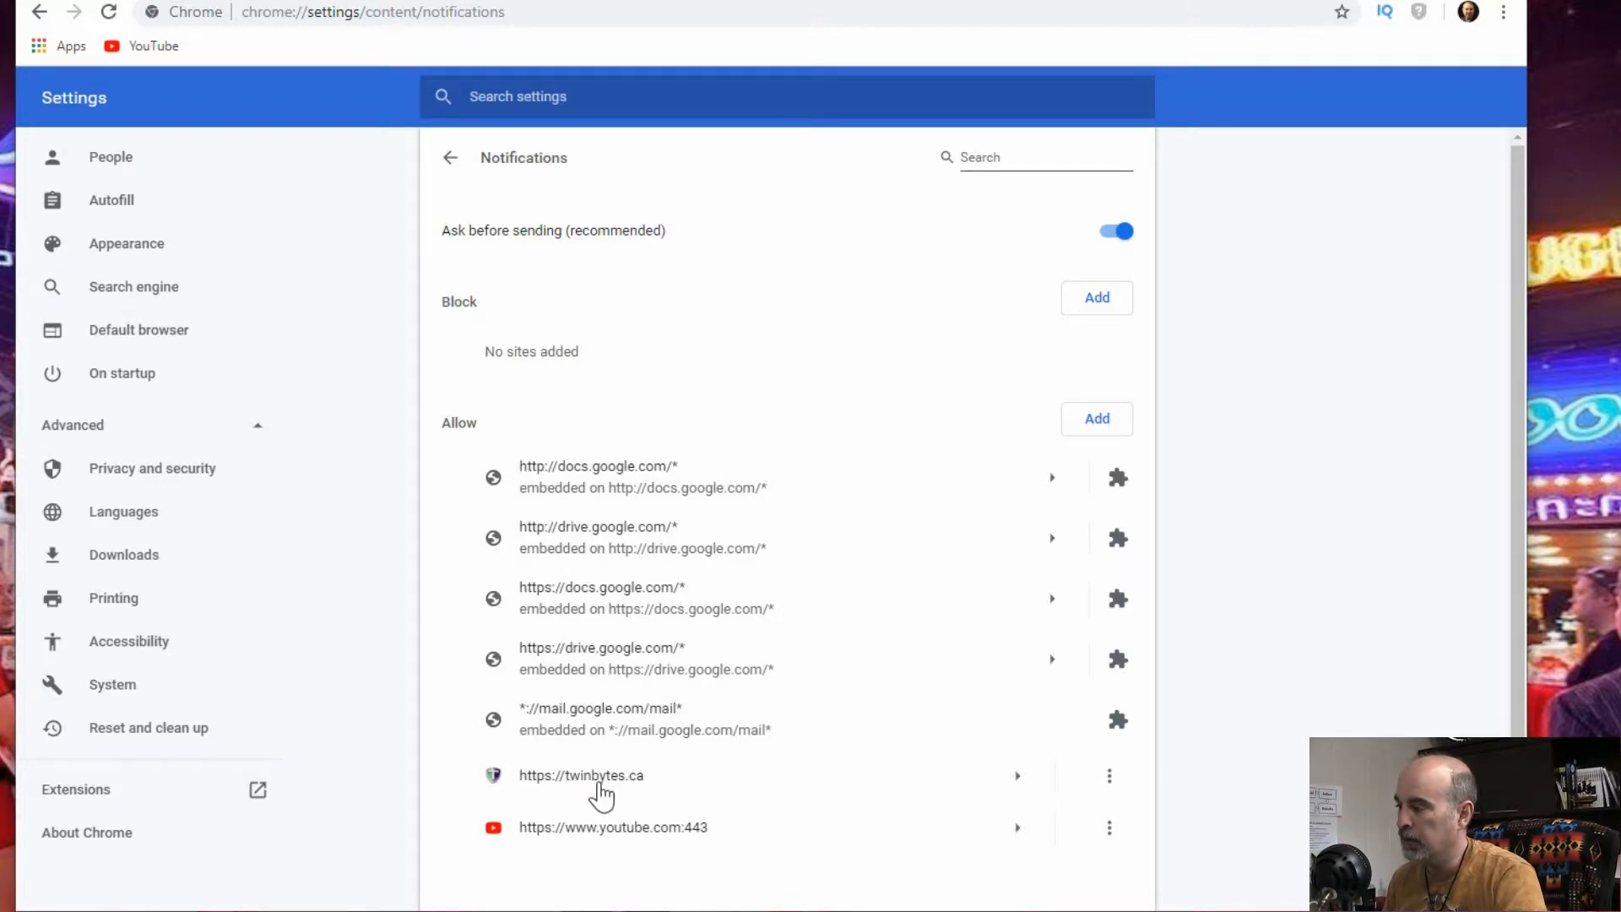
mouse_move(826, 736)
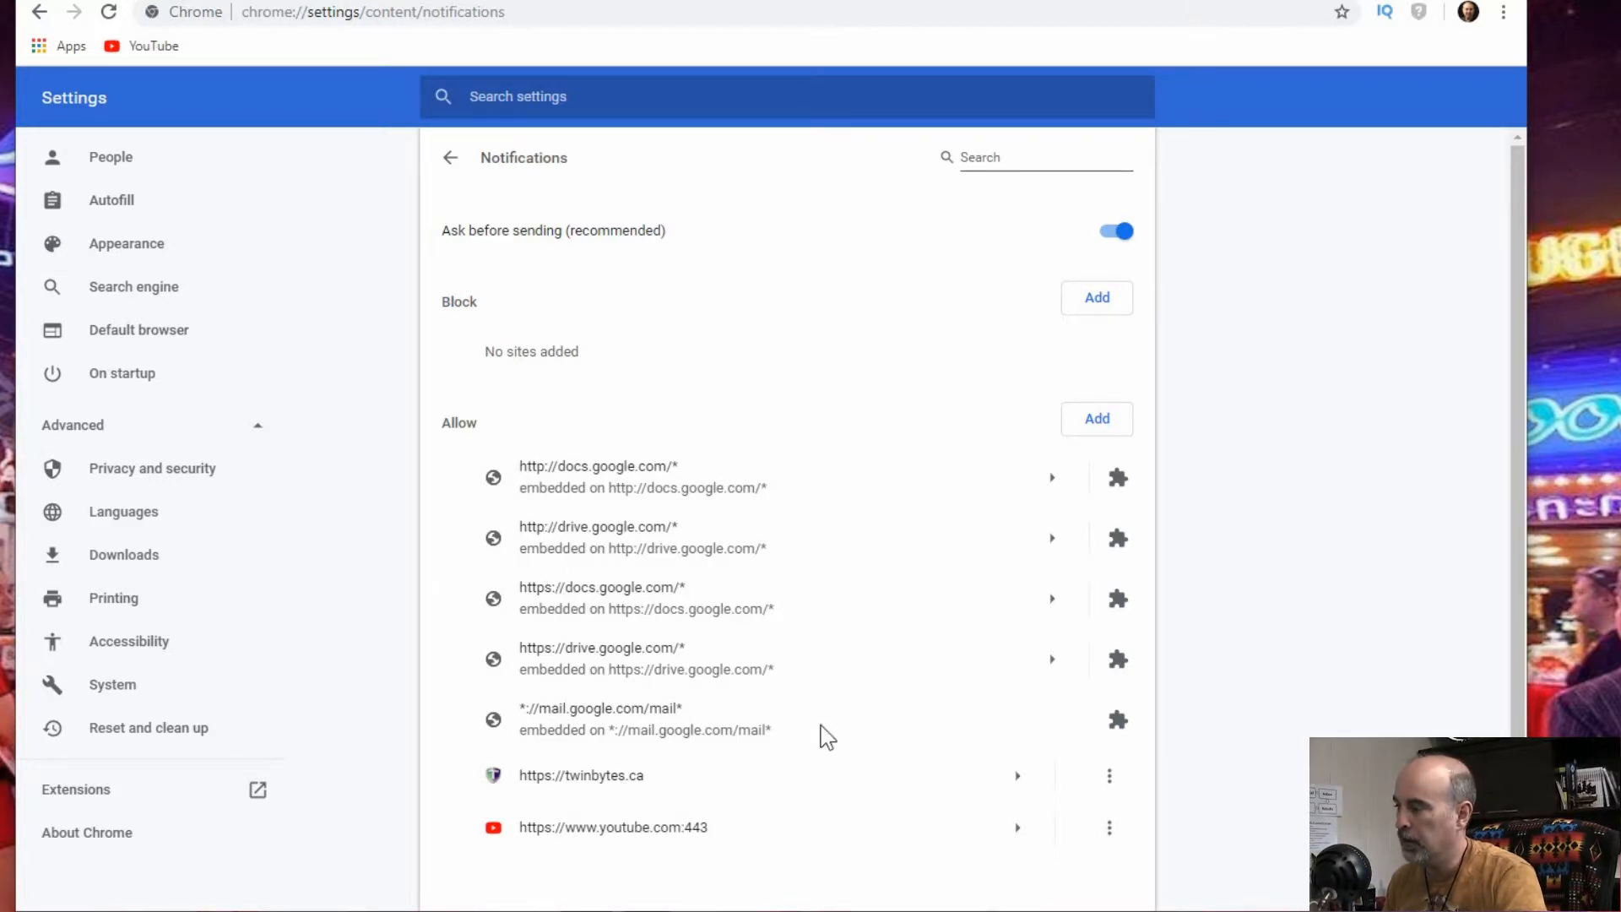
mouse_move(603, 502)
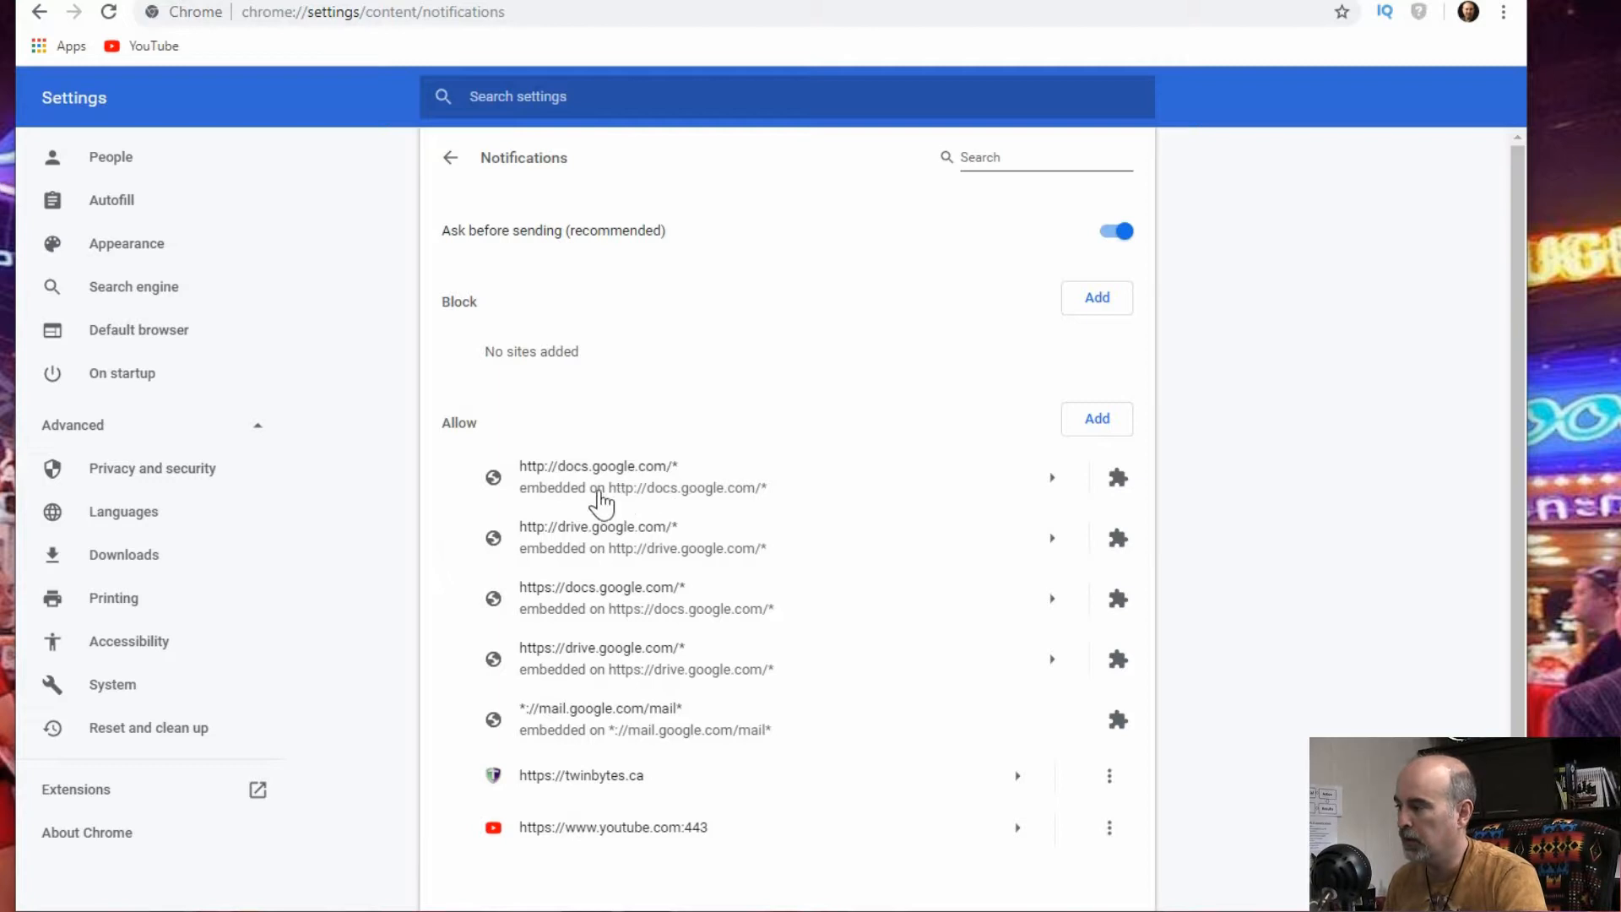
mouse_move(1118, 478)
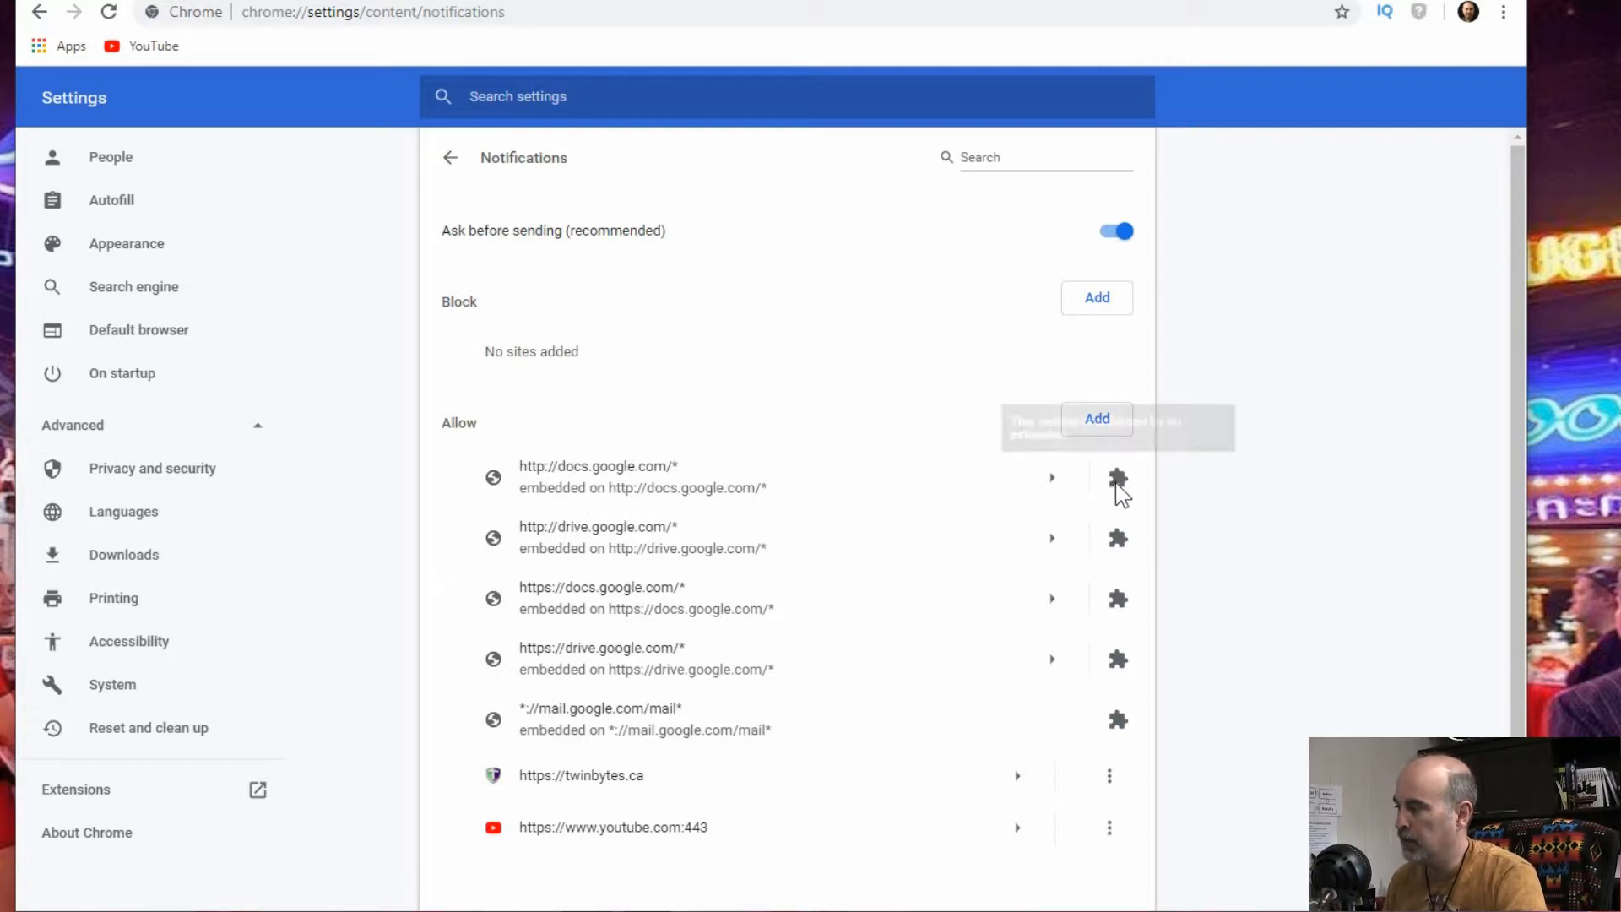
mouse_move(1118, 478)
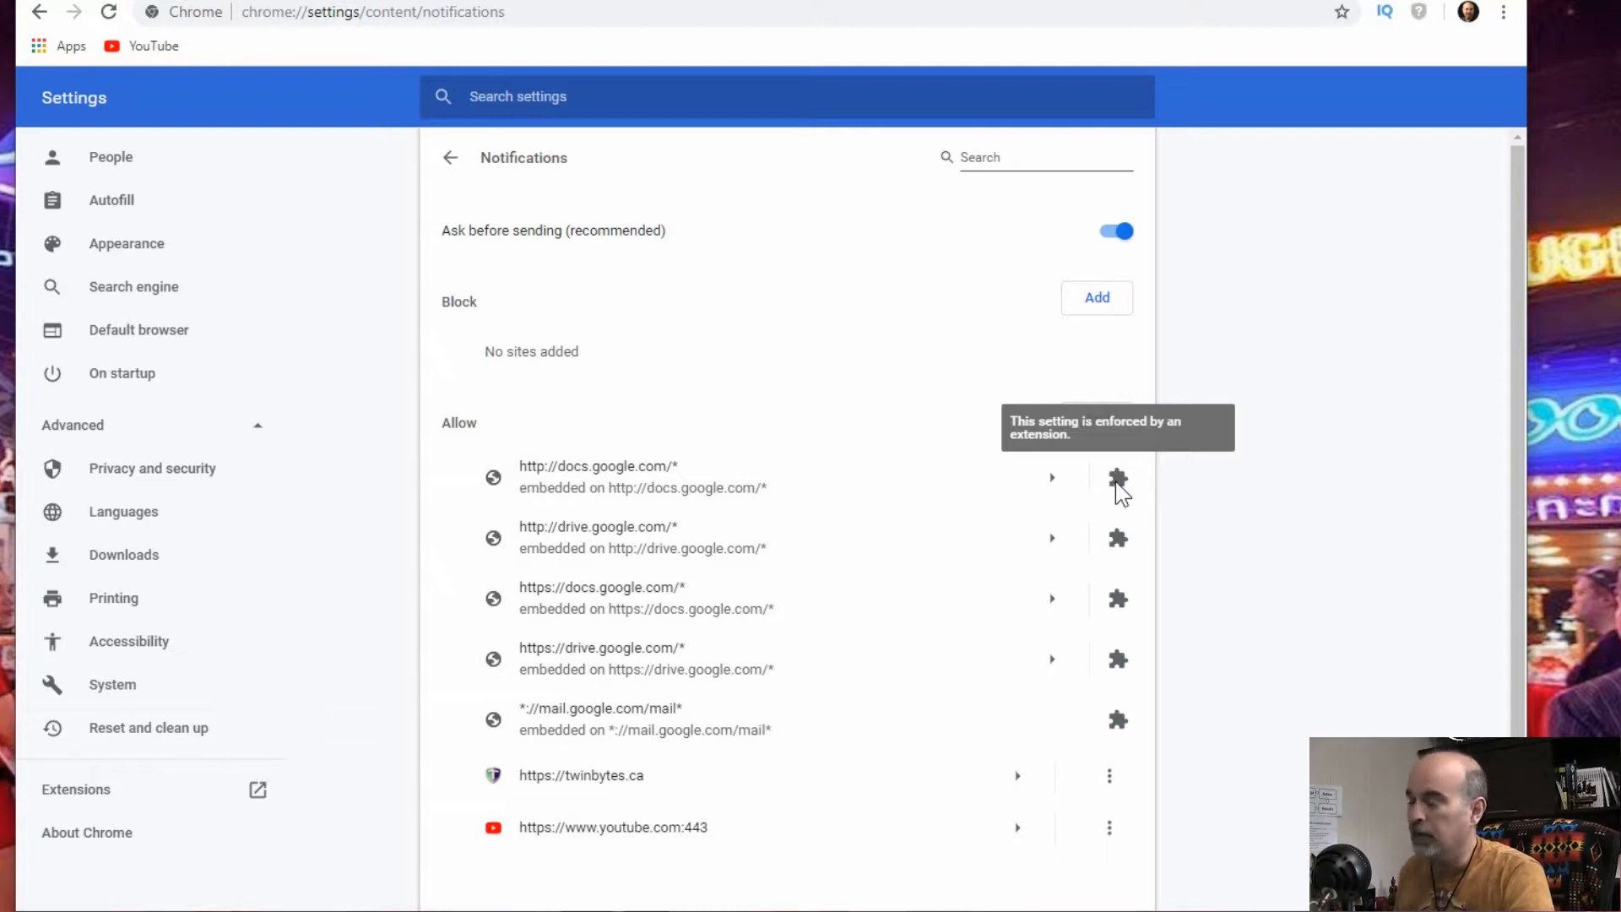
mouse_move(1003, 750)
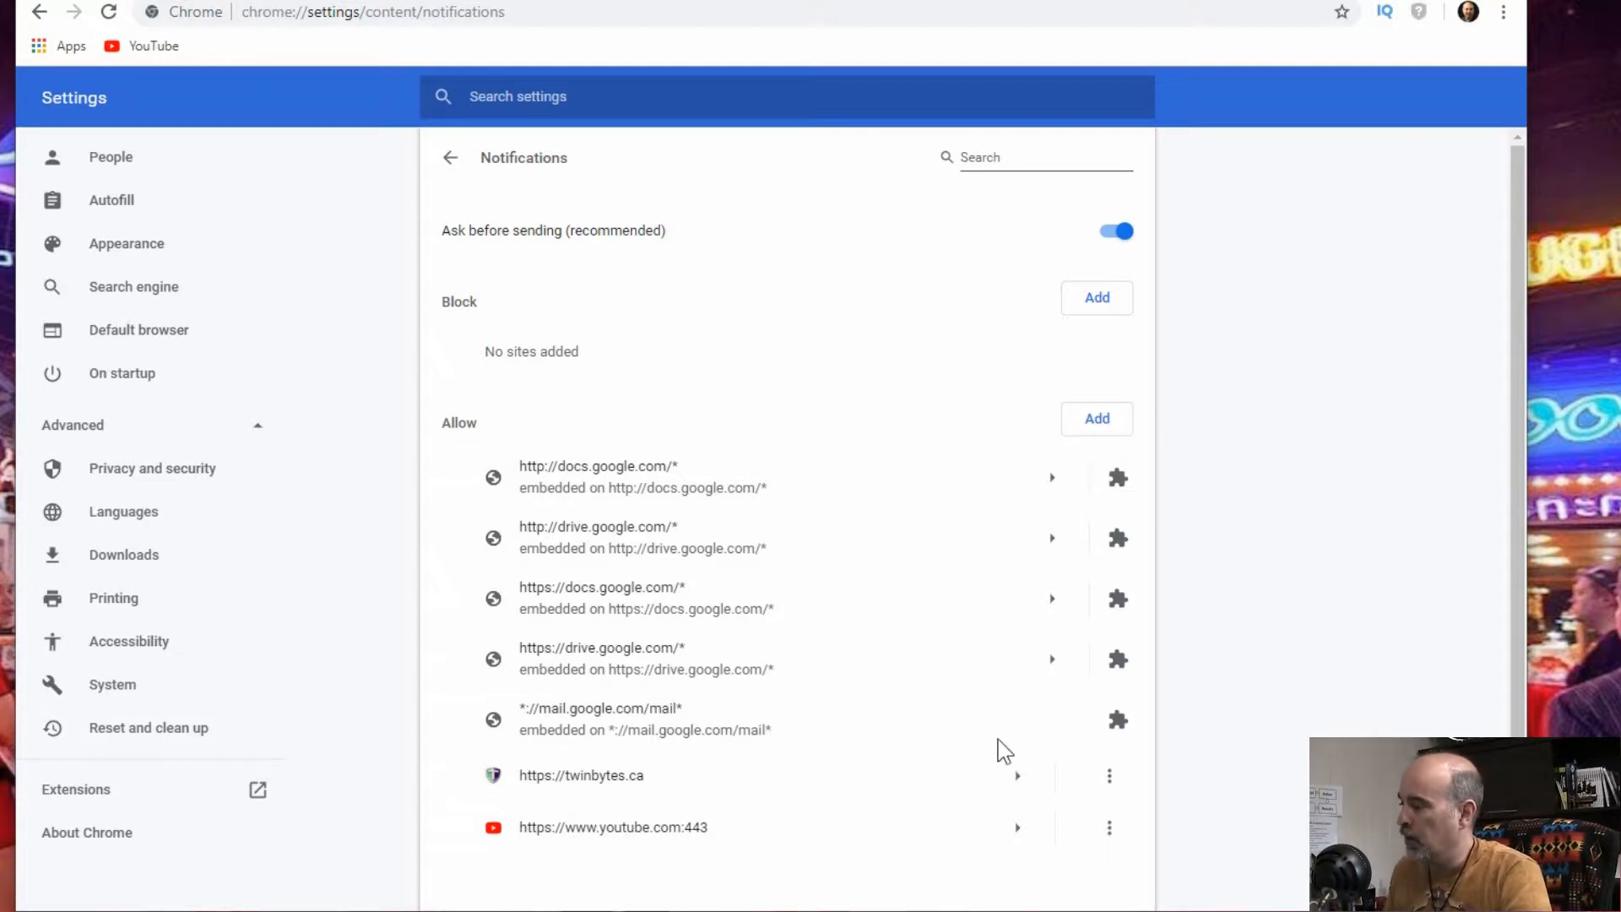
mouse_move(980, 716)
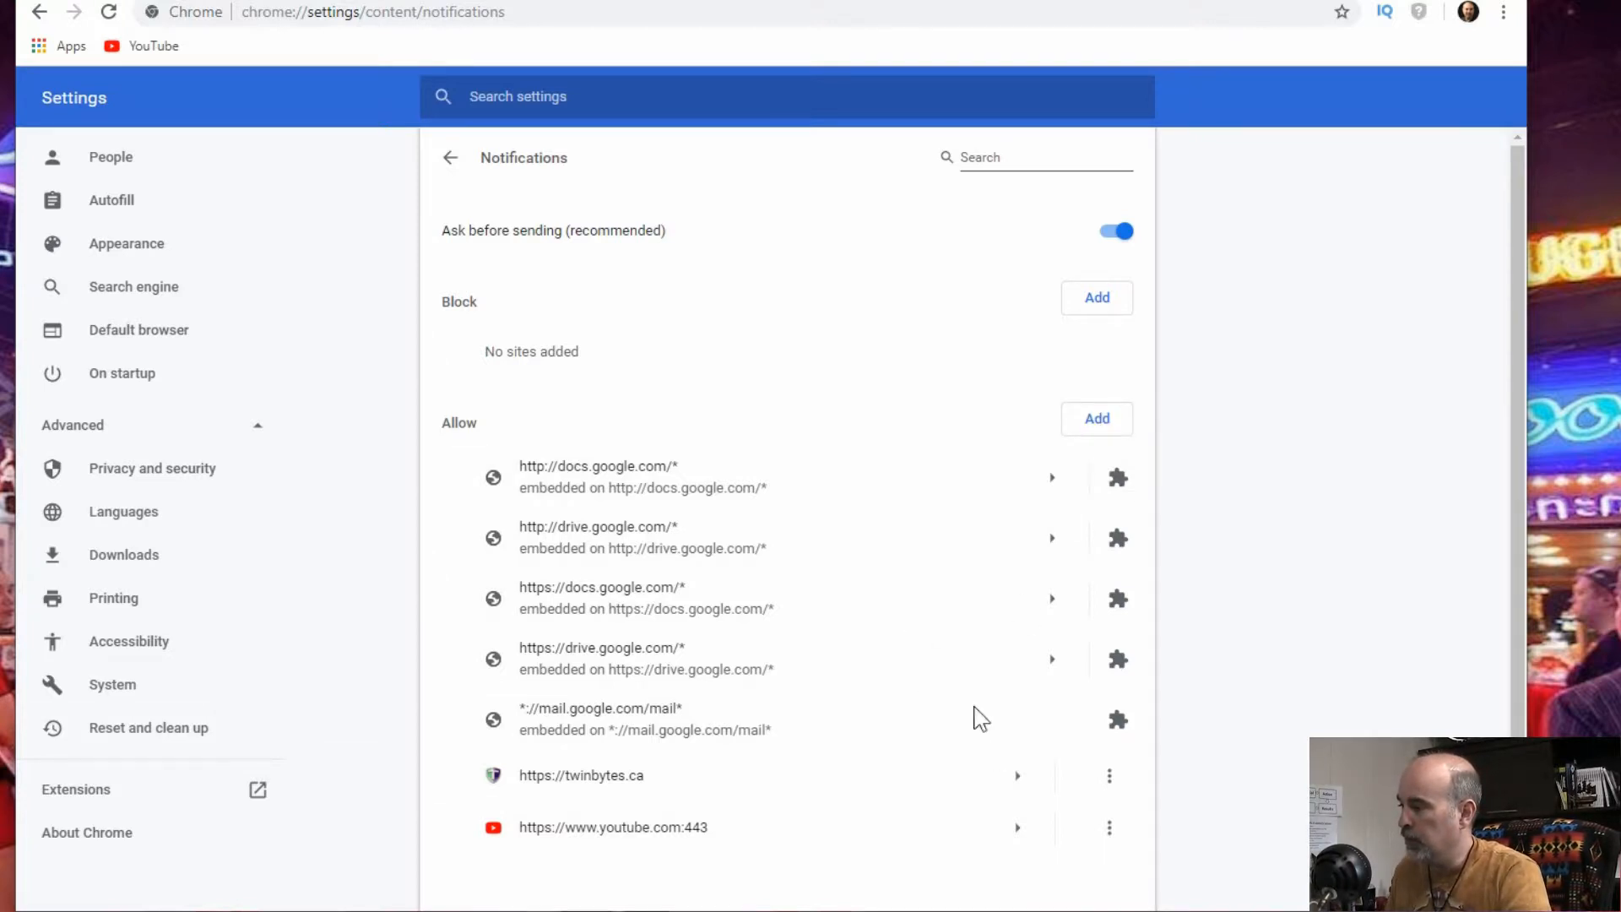
mouse_move(556, 838)
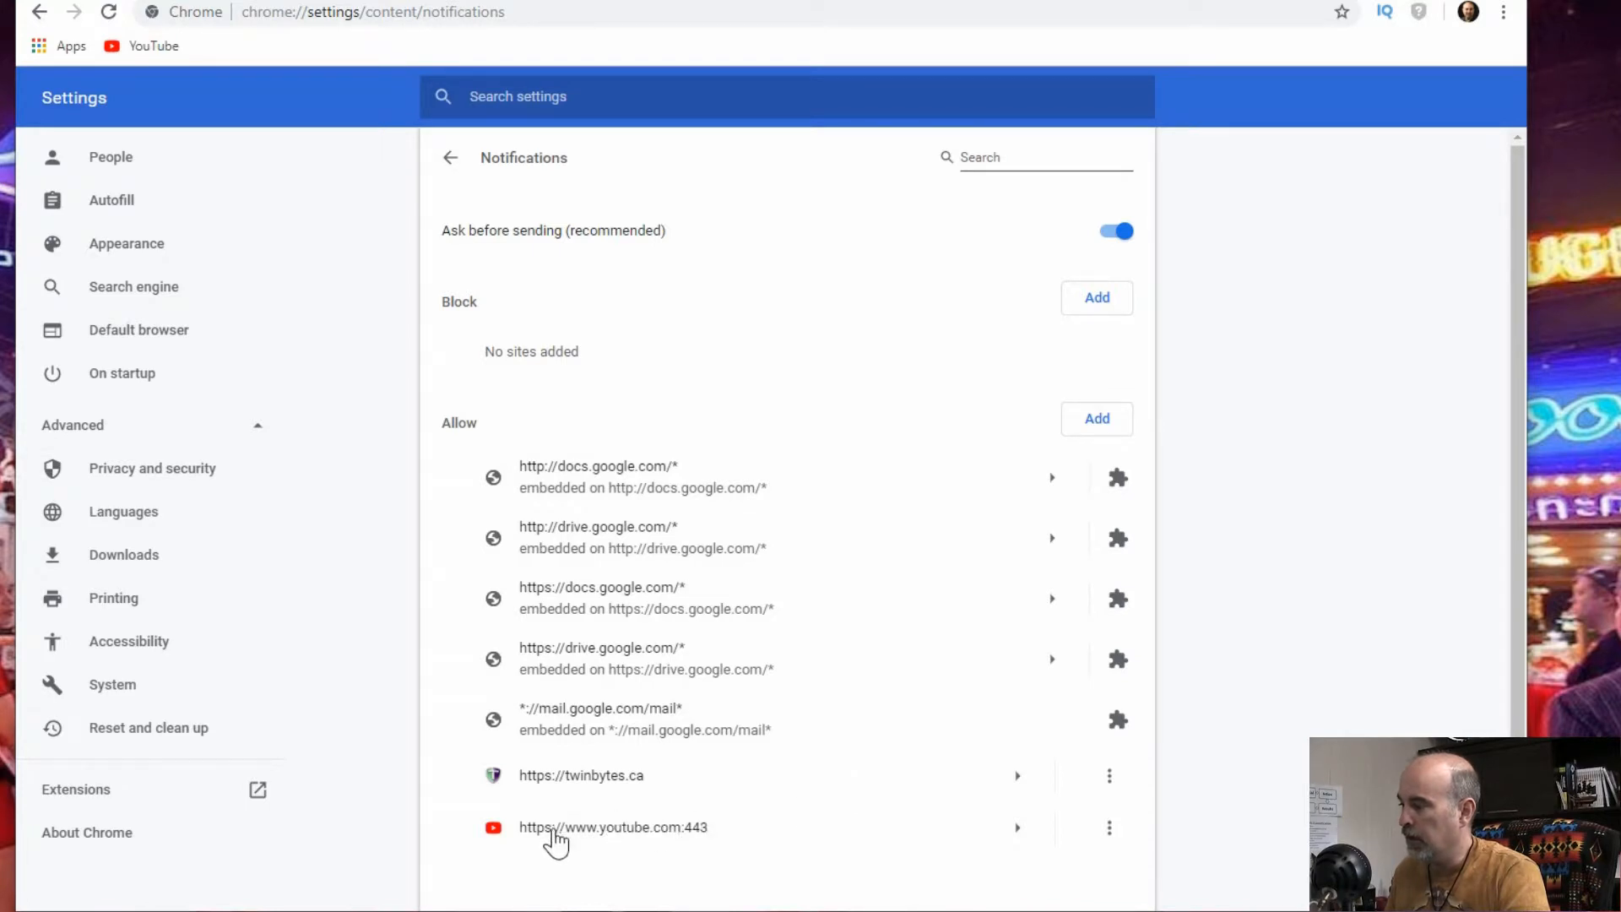
mouse_move(753, 844)
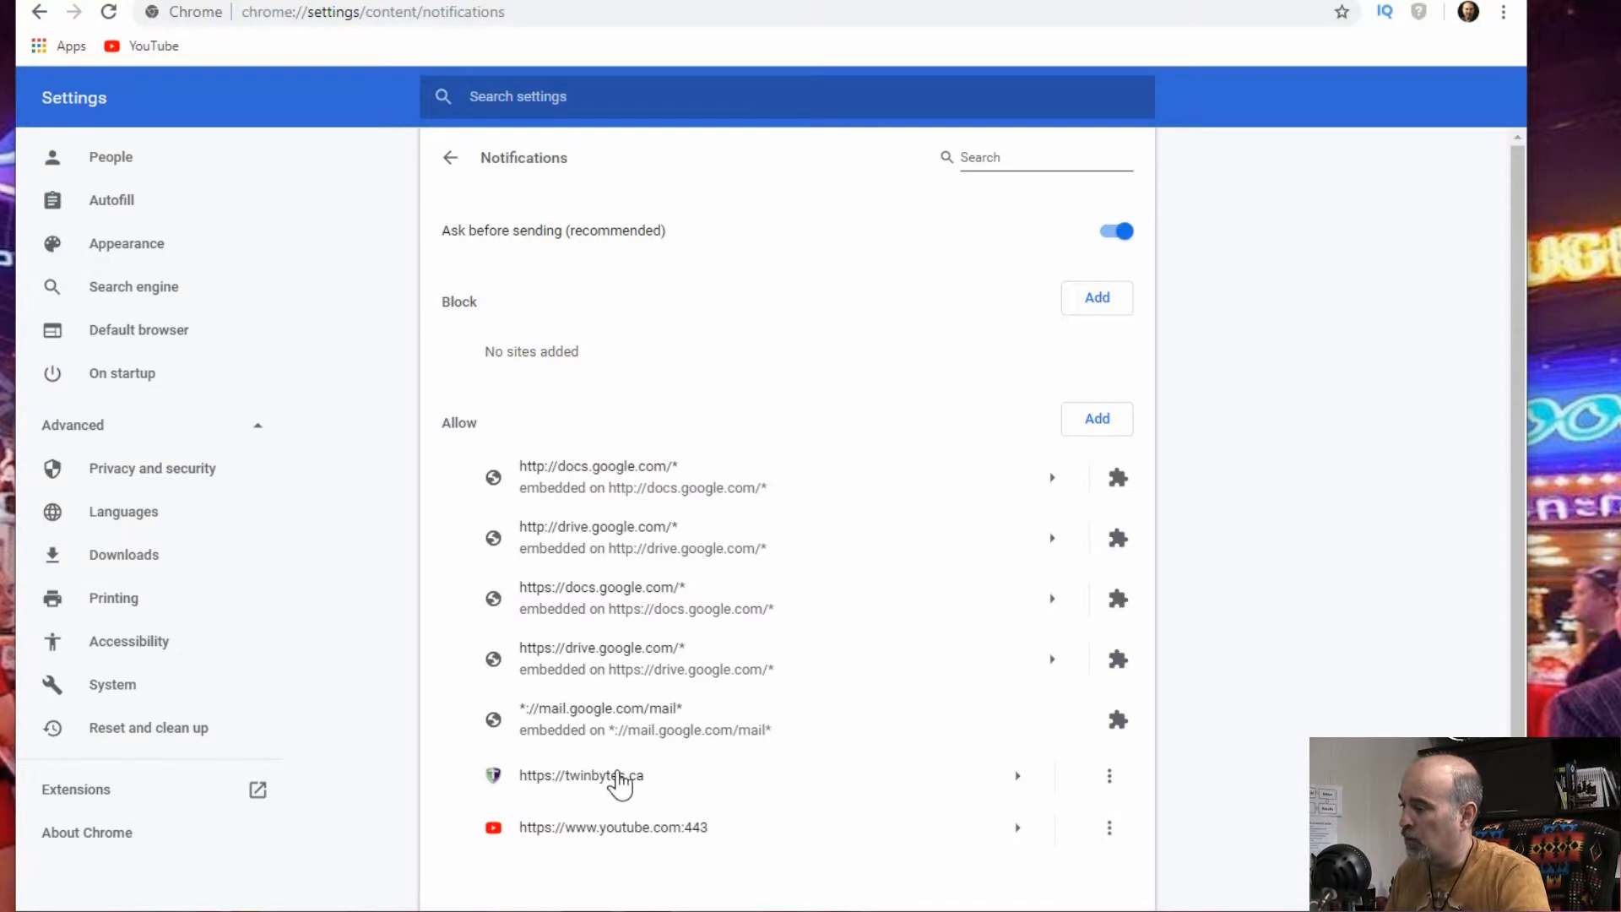
mouse_move(609, 785)
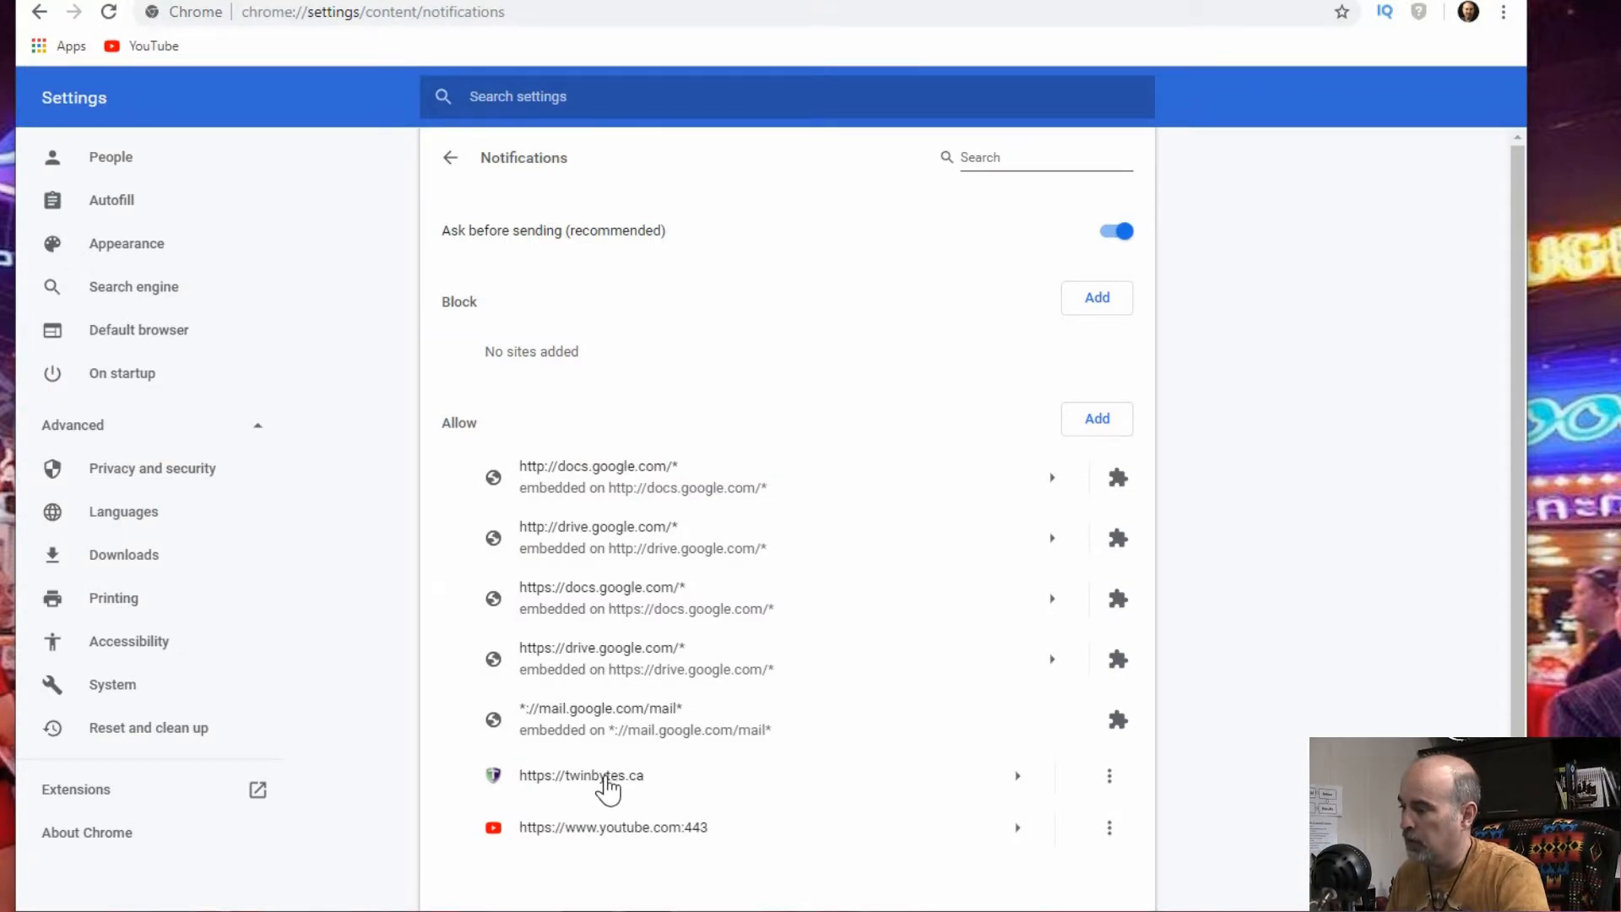
mouse_move(691, 789)
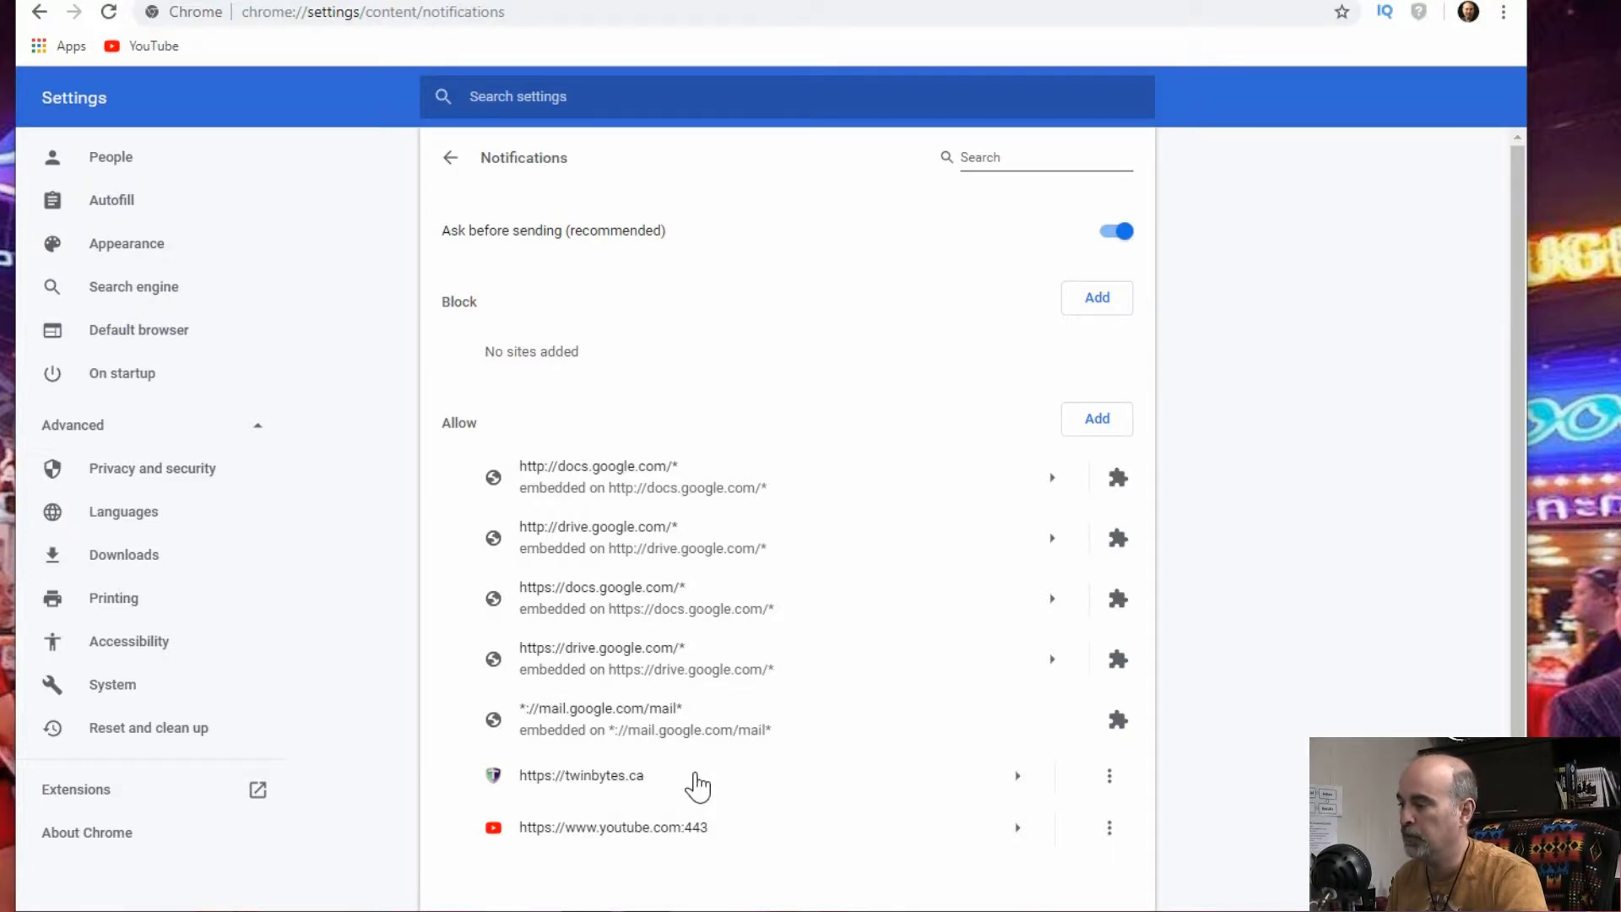
click(1109, 776)
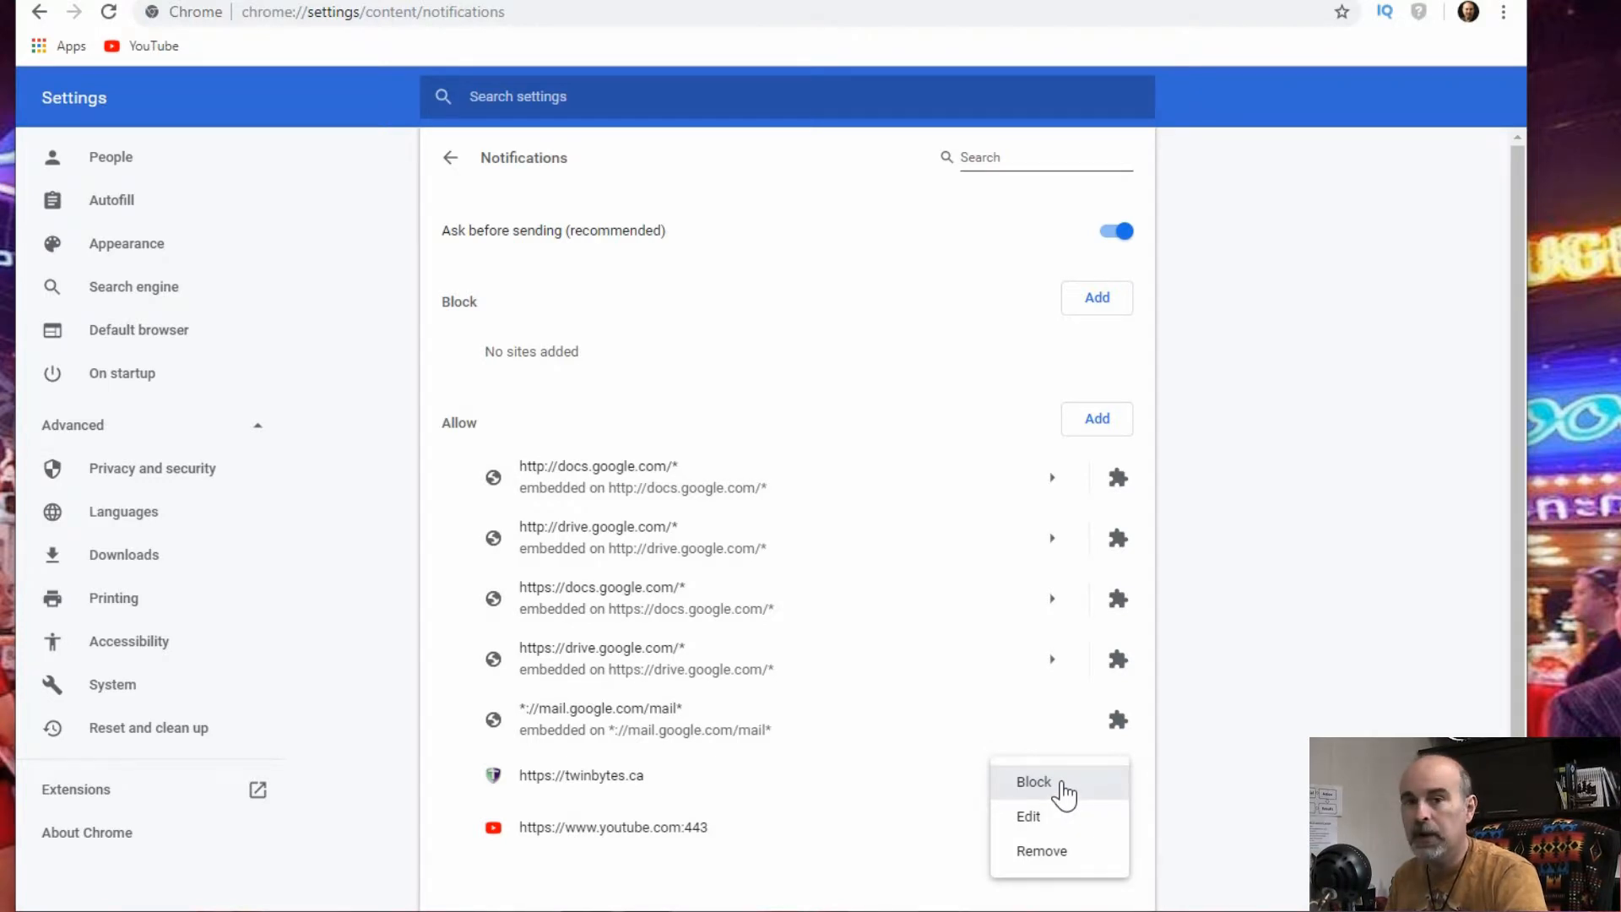
mouse_move(1066, 823)
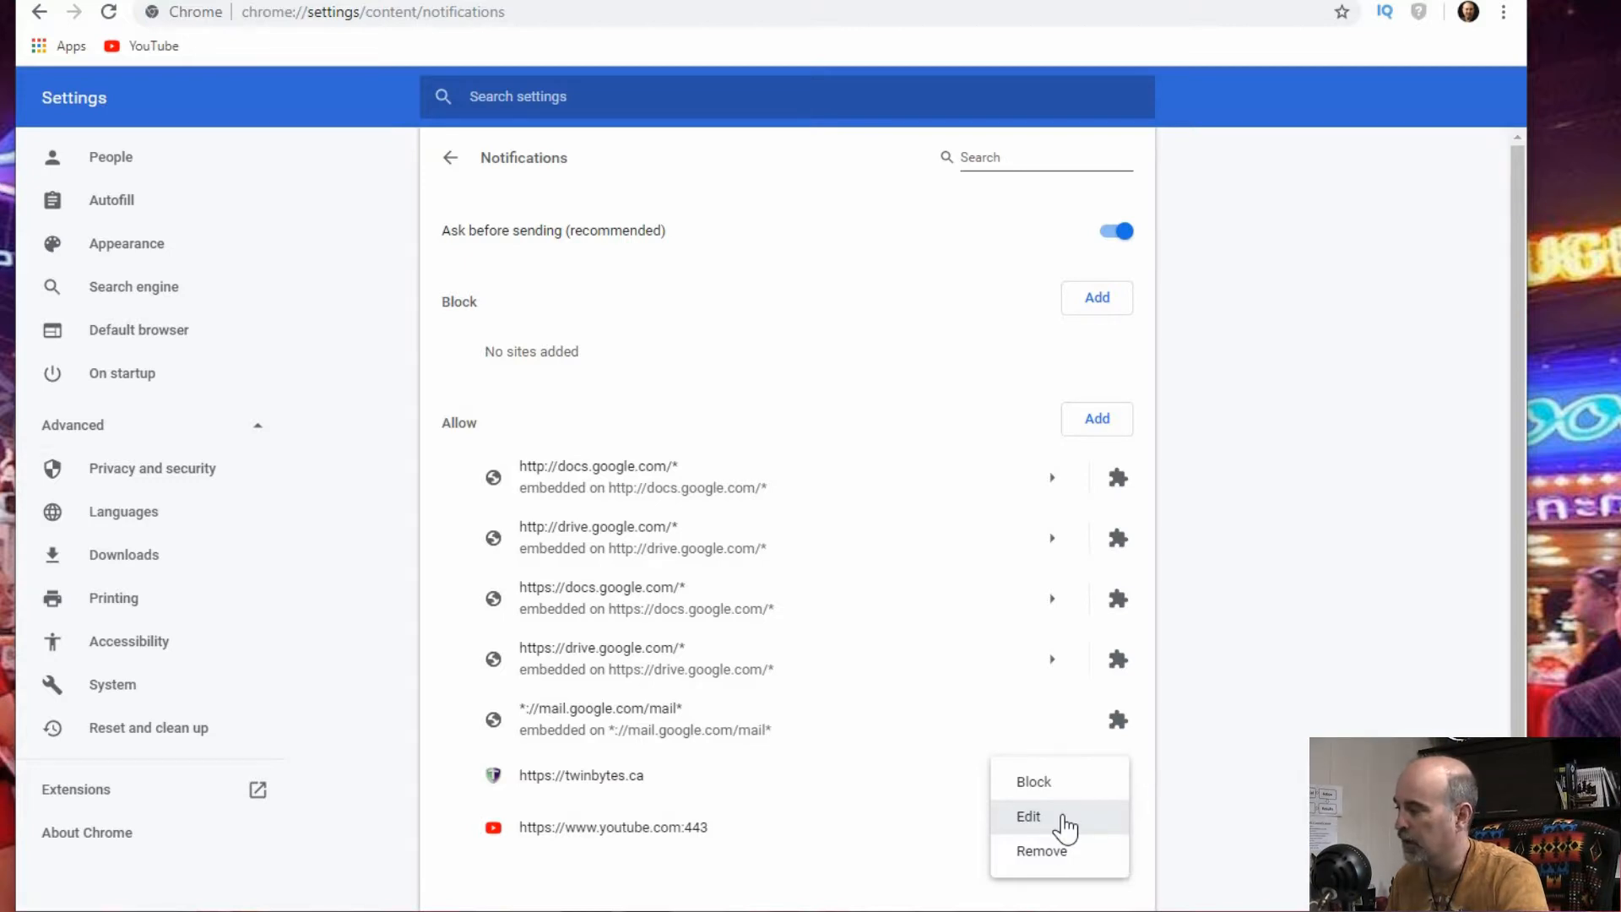
mouse_move(1042, 863)
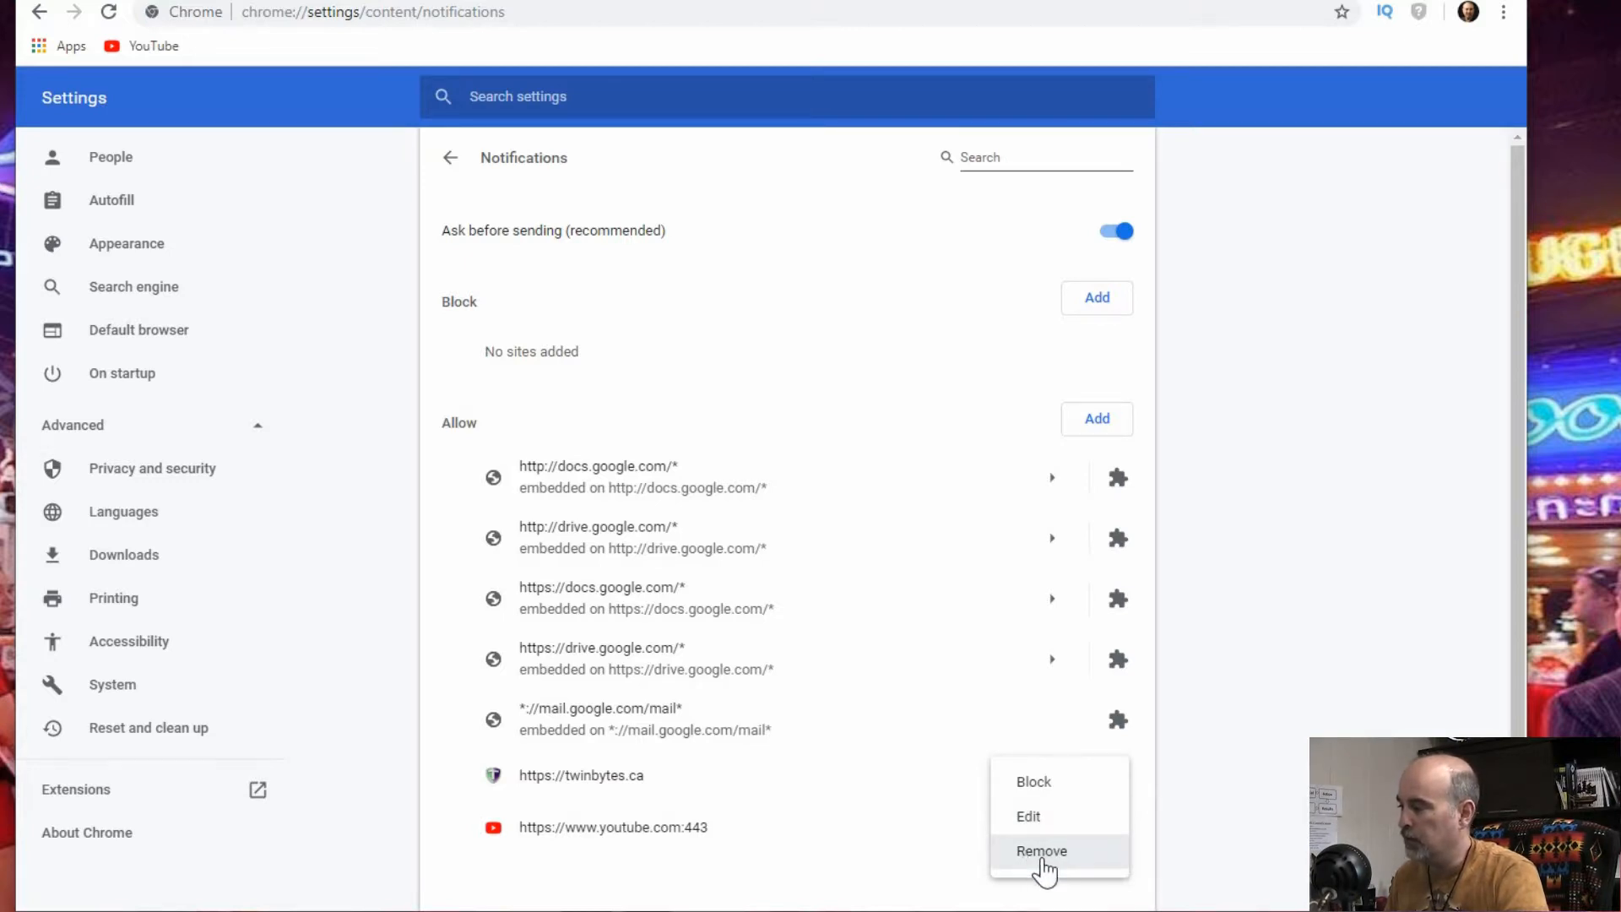
Remove twinbytes.ca from the sites allowed to send notifications
click(1042, 851)
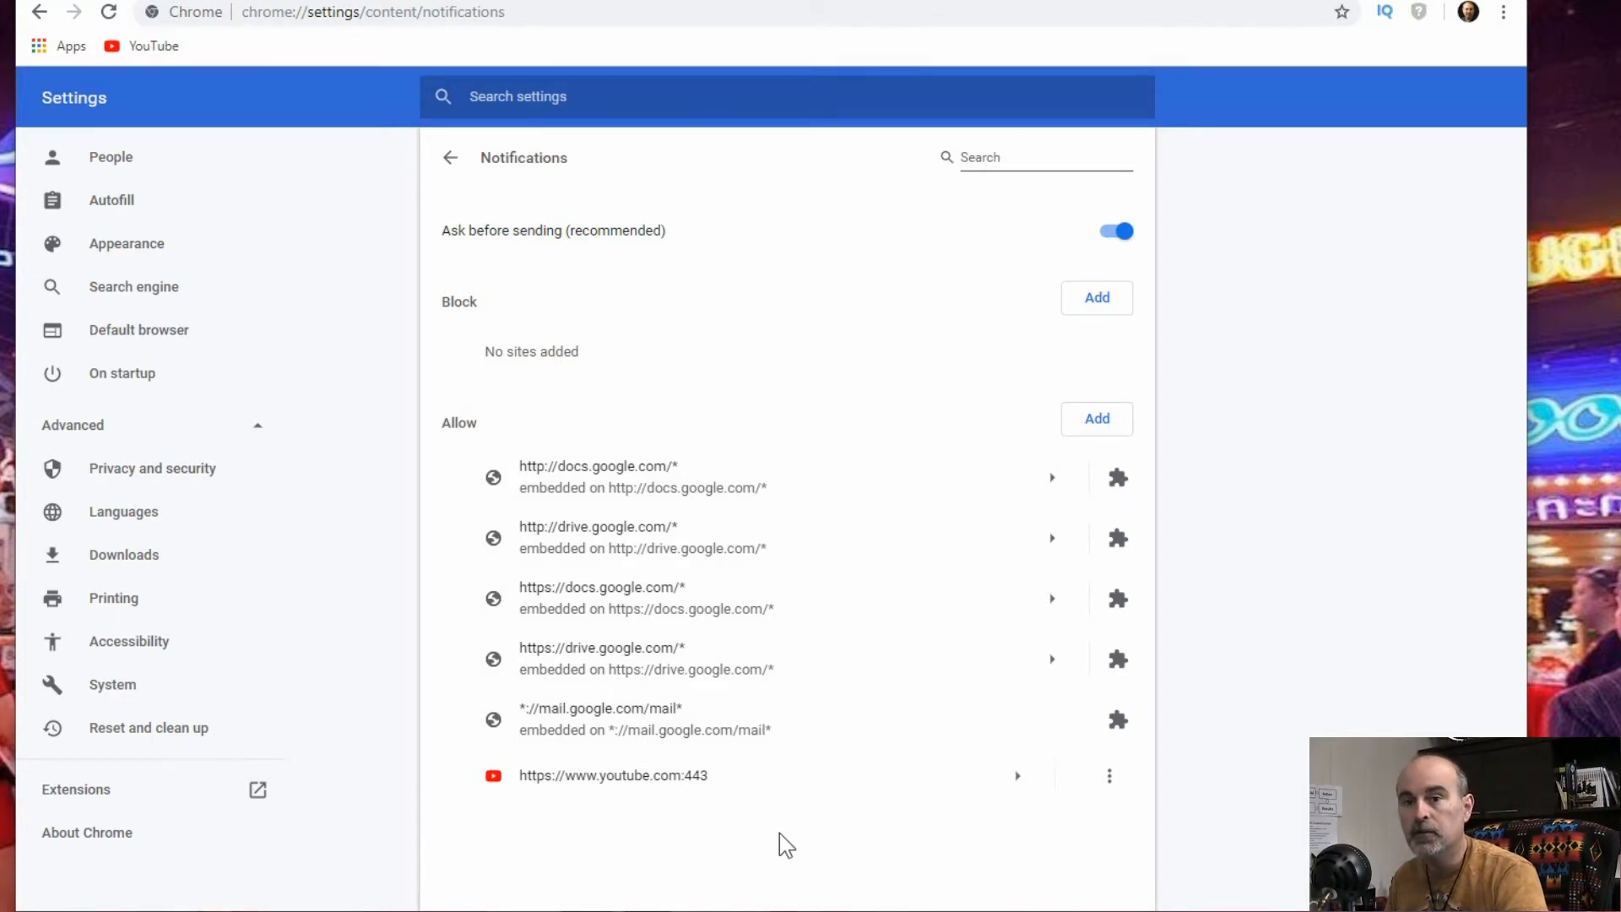
mouse_move(947, 672)
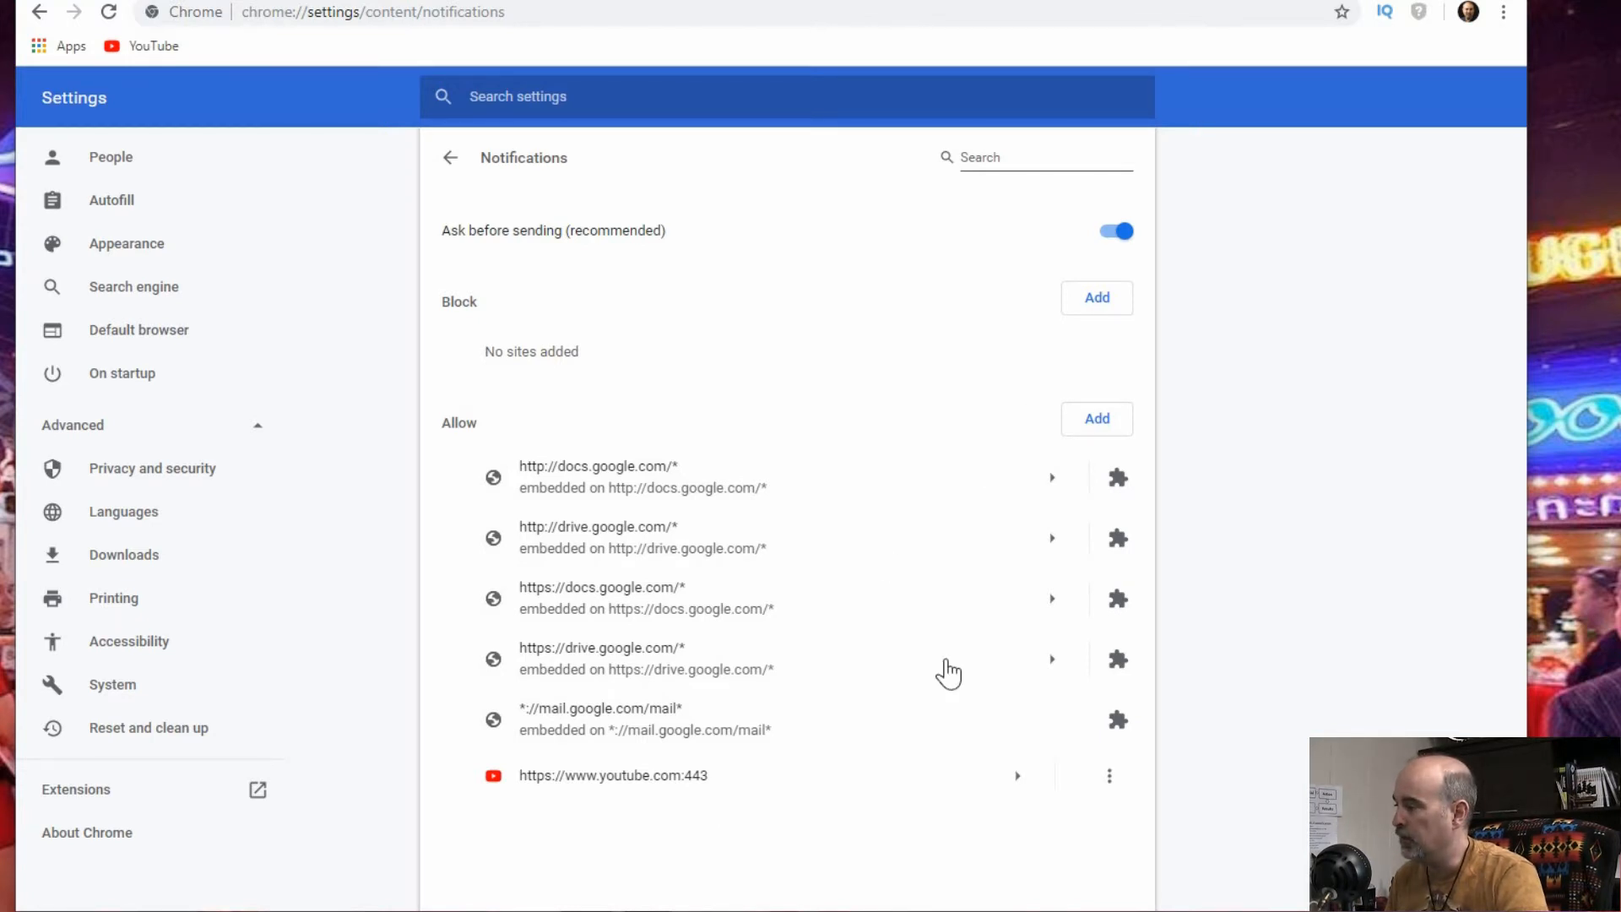
mouse_move(763, 316)
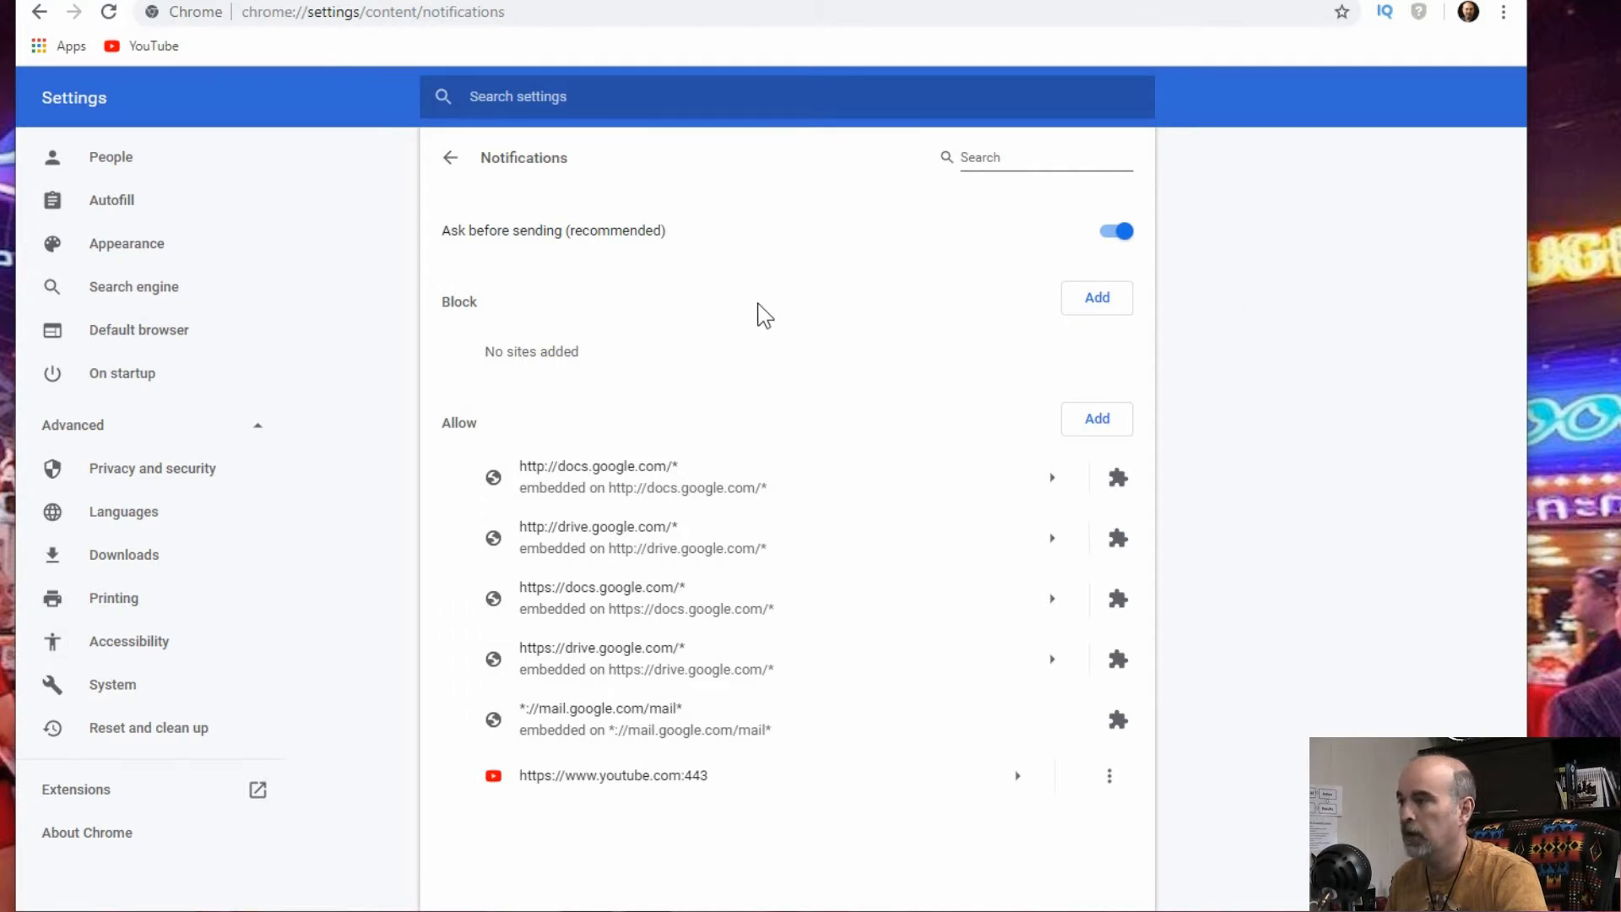